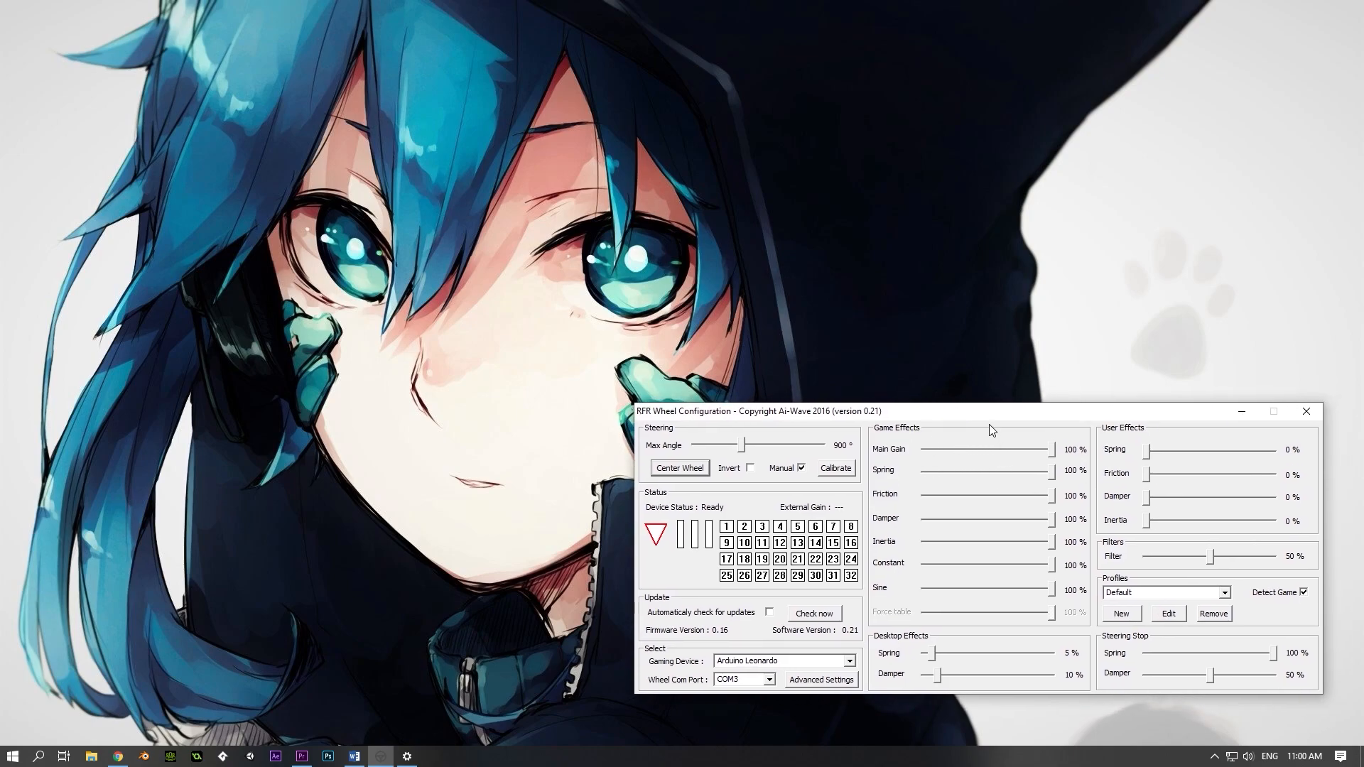
mouse_move(989, 415)
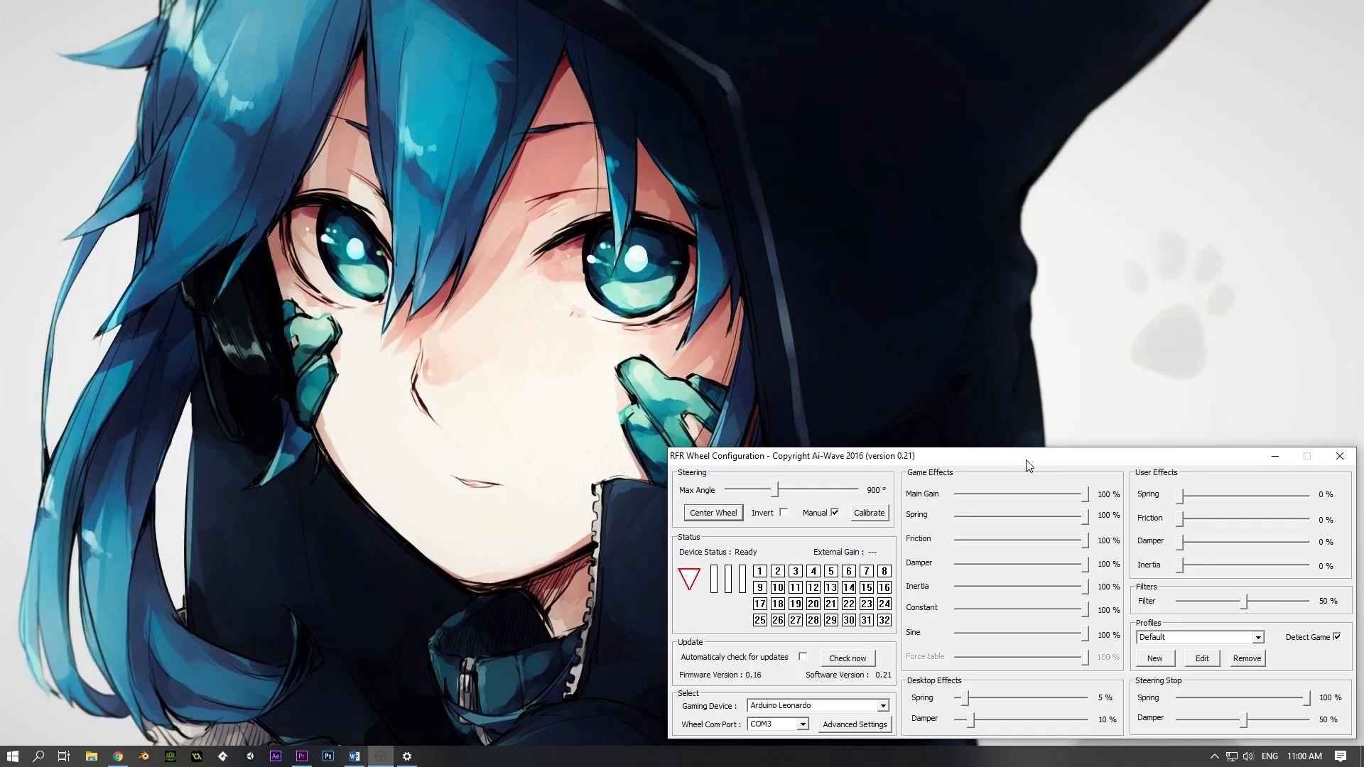
mouse_move(791, 393)
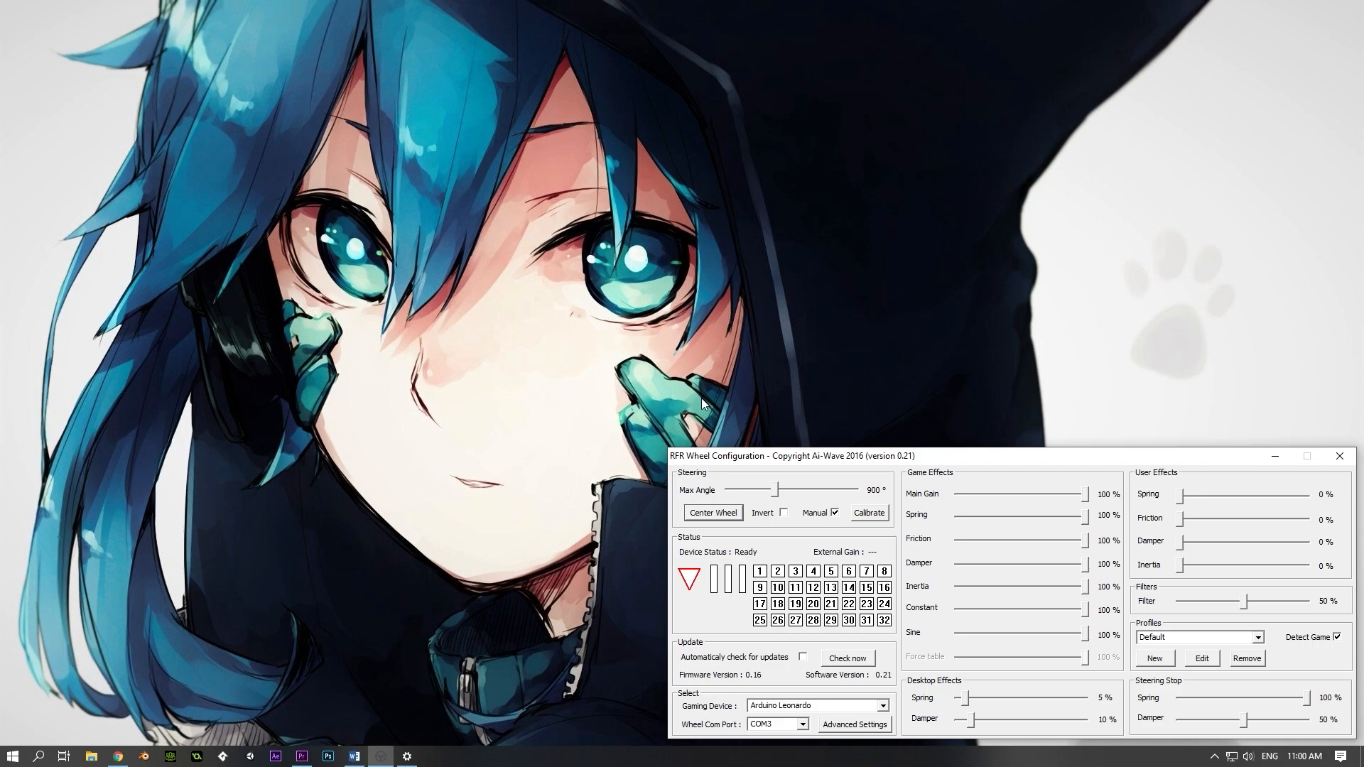
mouse_move(950, 586)
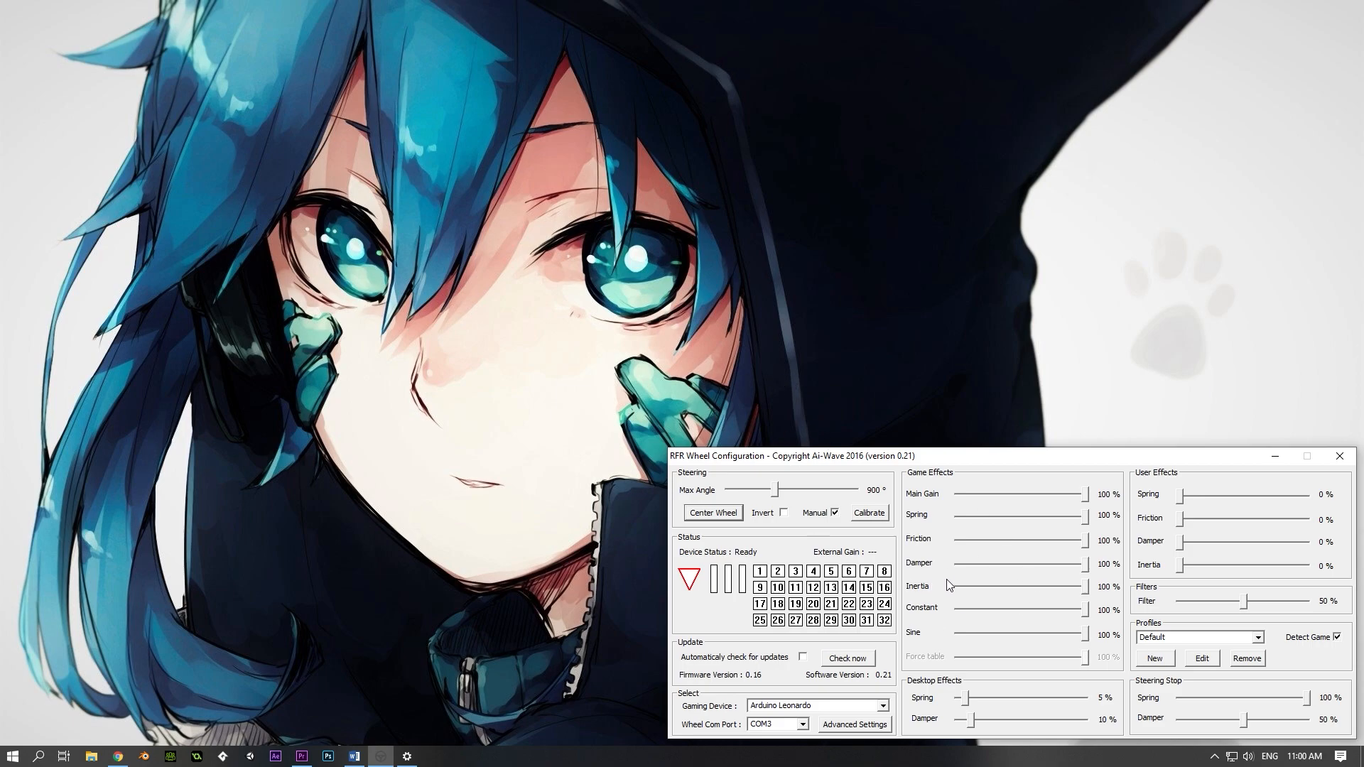
mouse_move(224, 614)
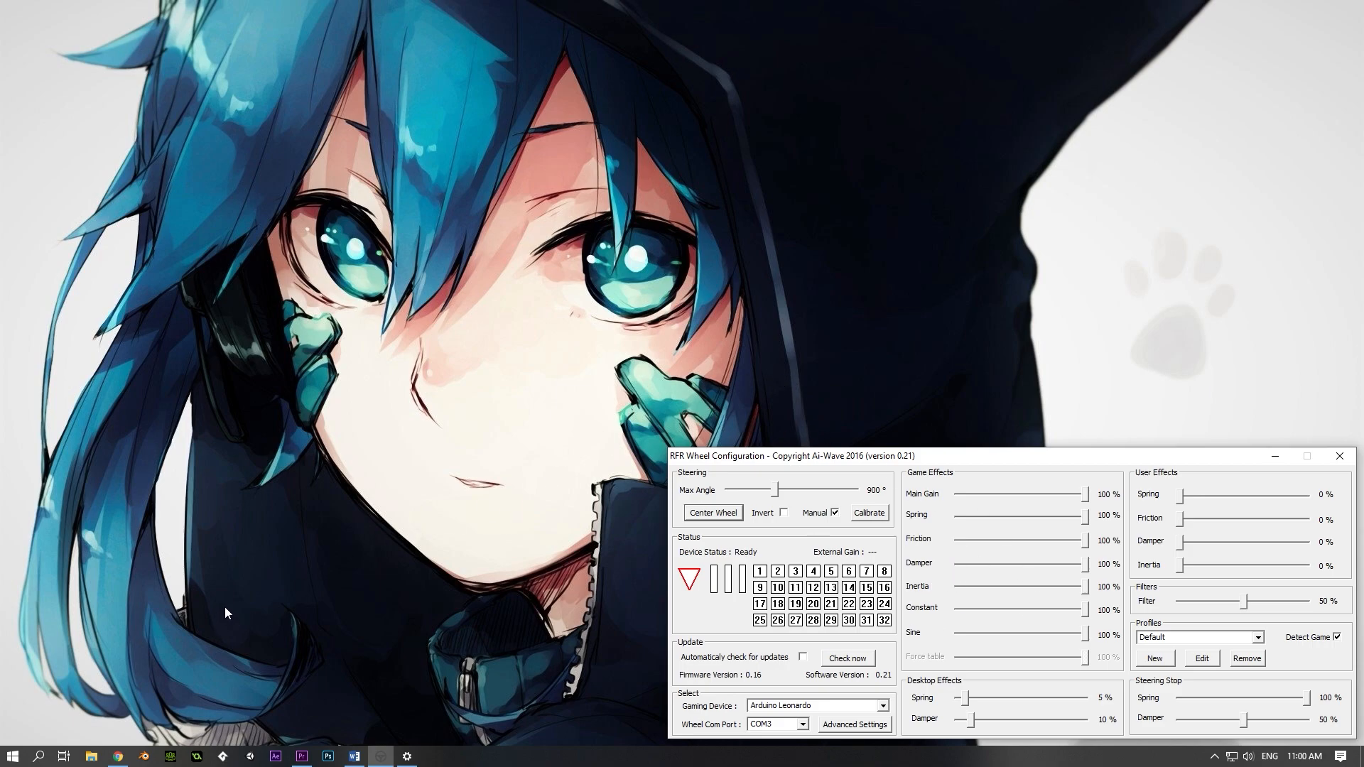
mouse_move(532, 621)
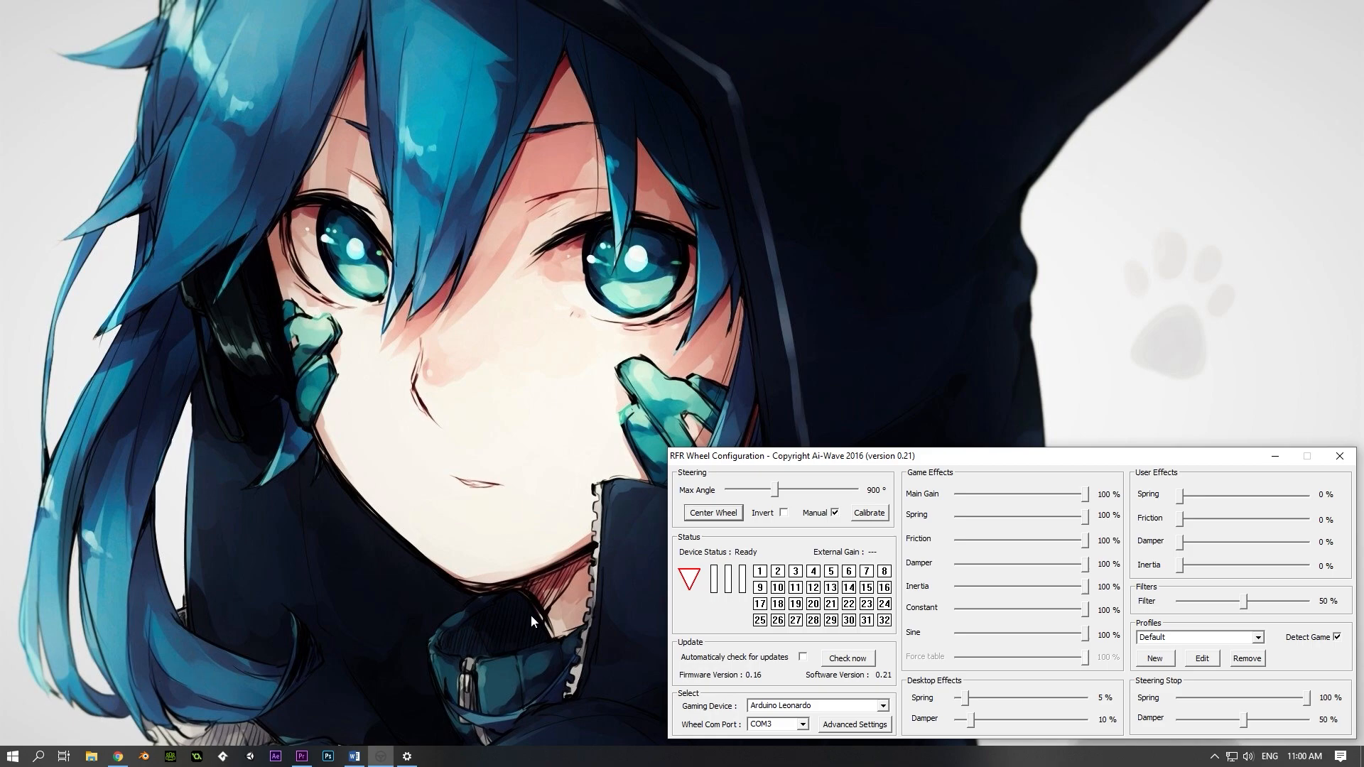
mouse_move(735, 464)
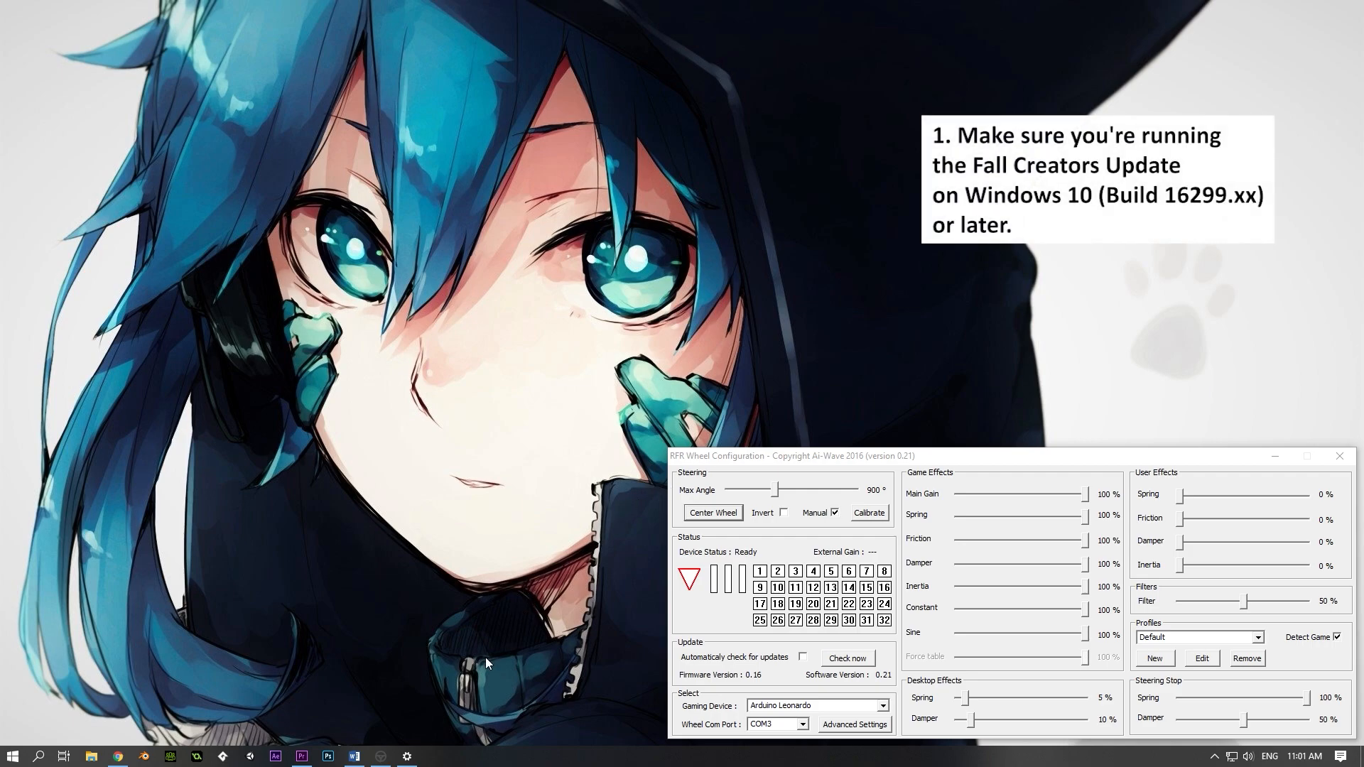
Download vJoySetup.exe from SourceForge in Chrome and launch it, allowing the UAC prompt.
click(407, 757)
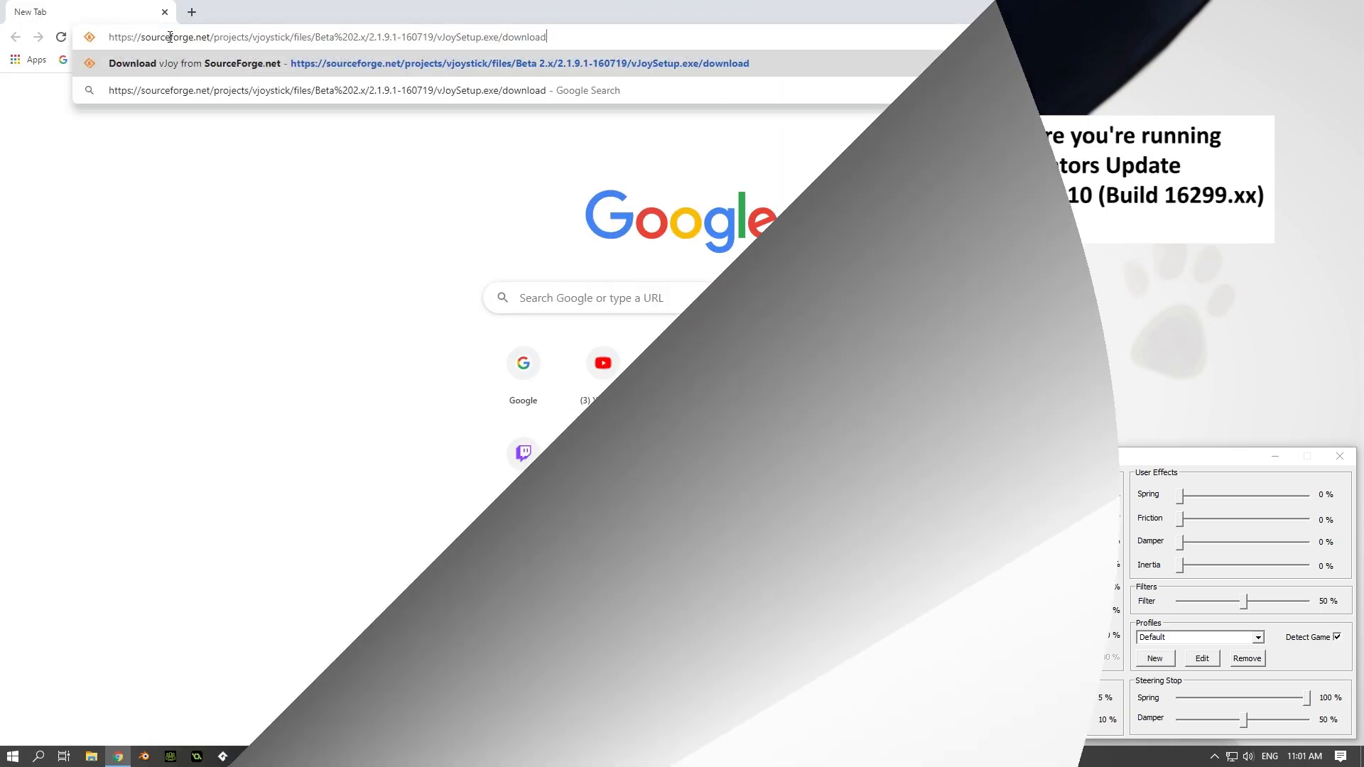
key(Enter)
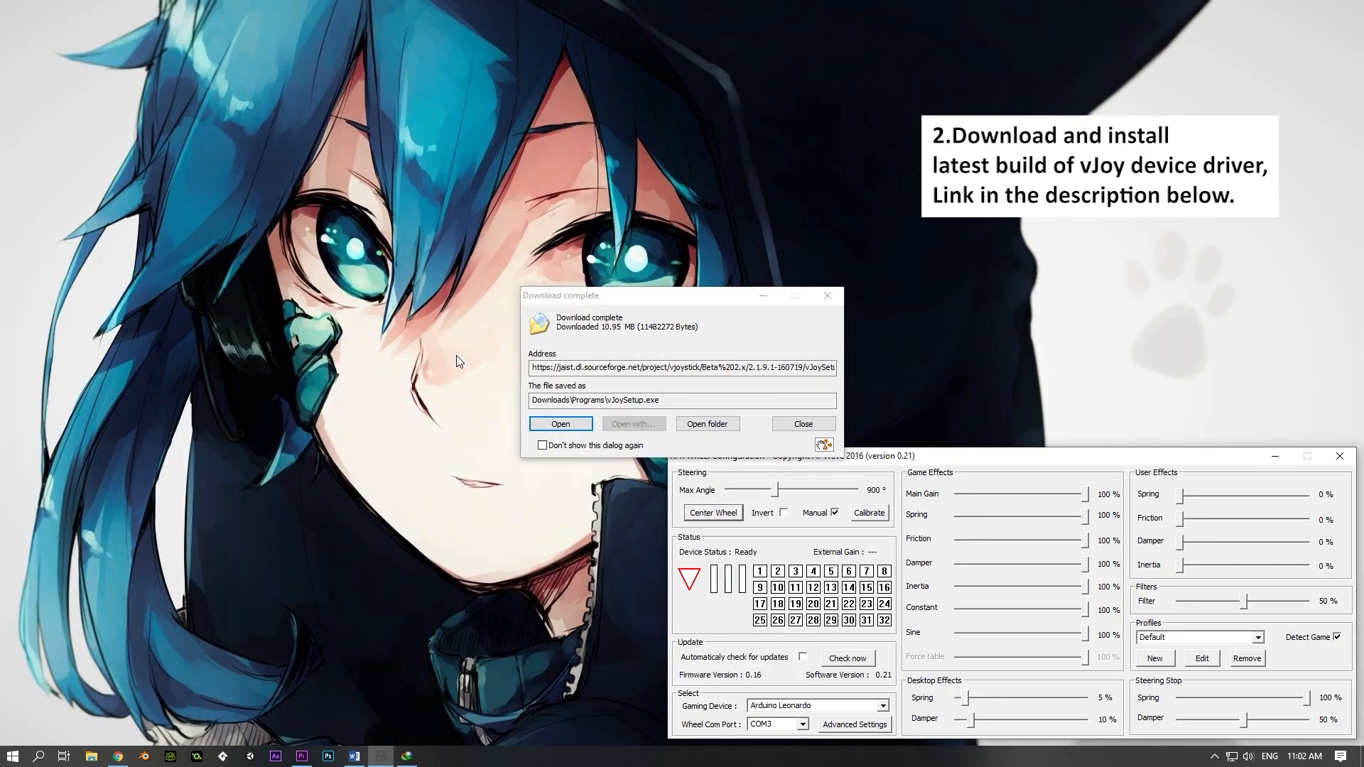
click(559, 423)
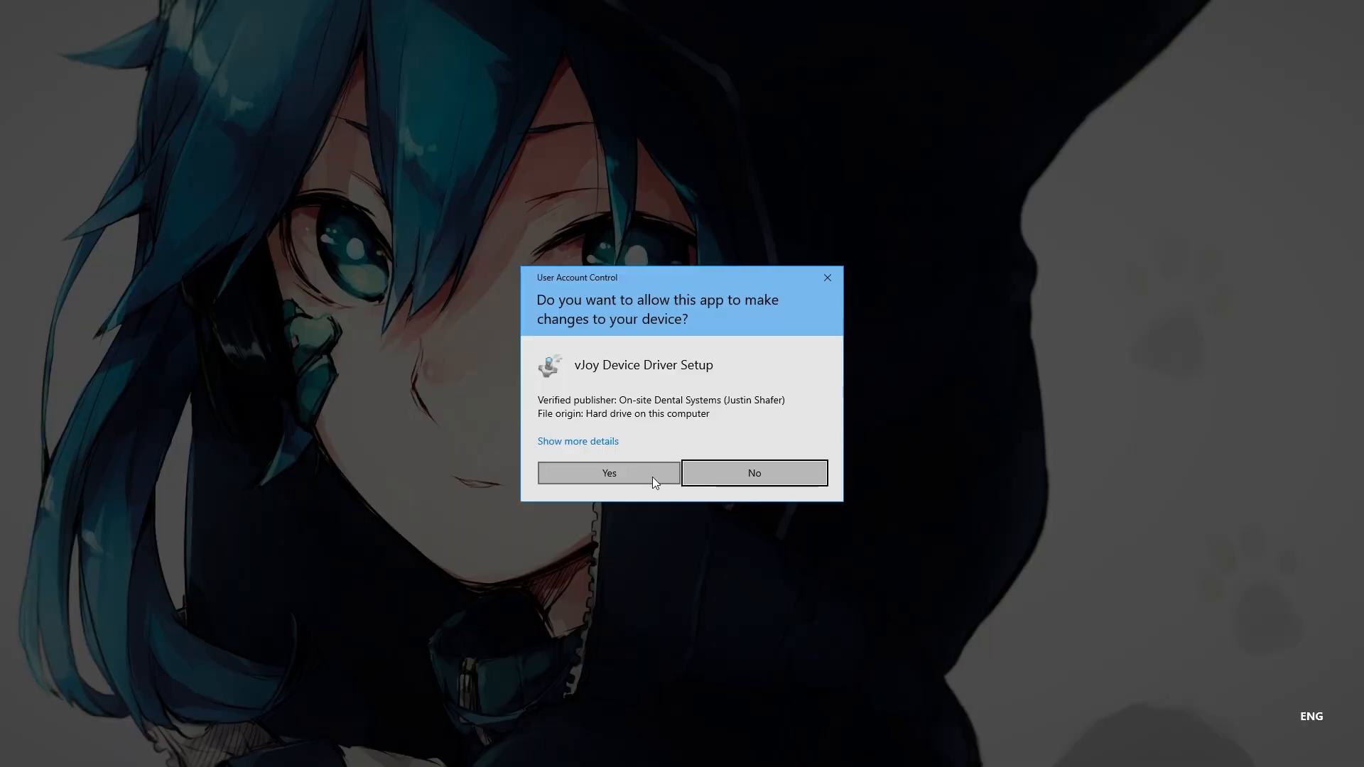
click(608, 473)
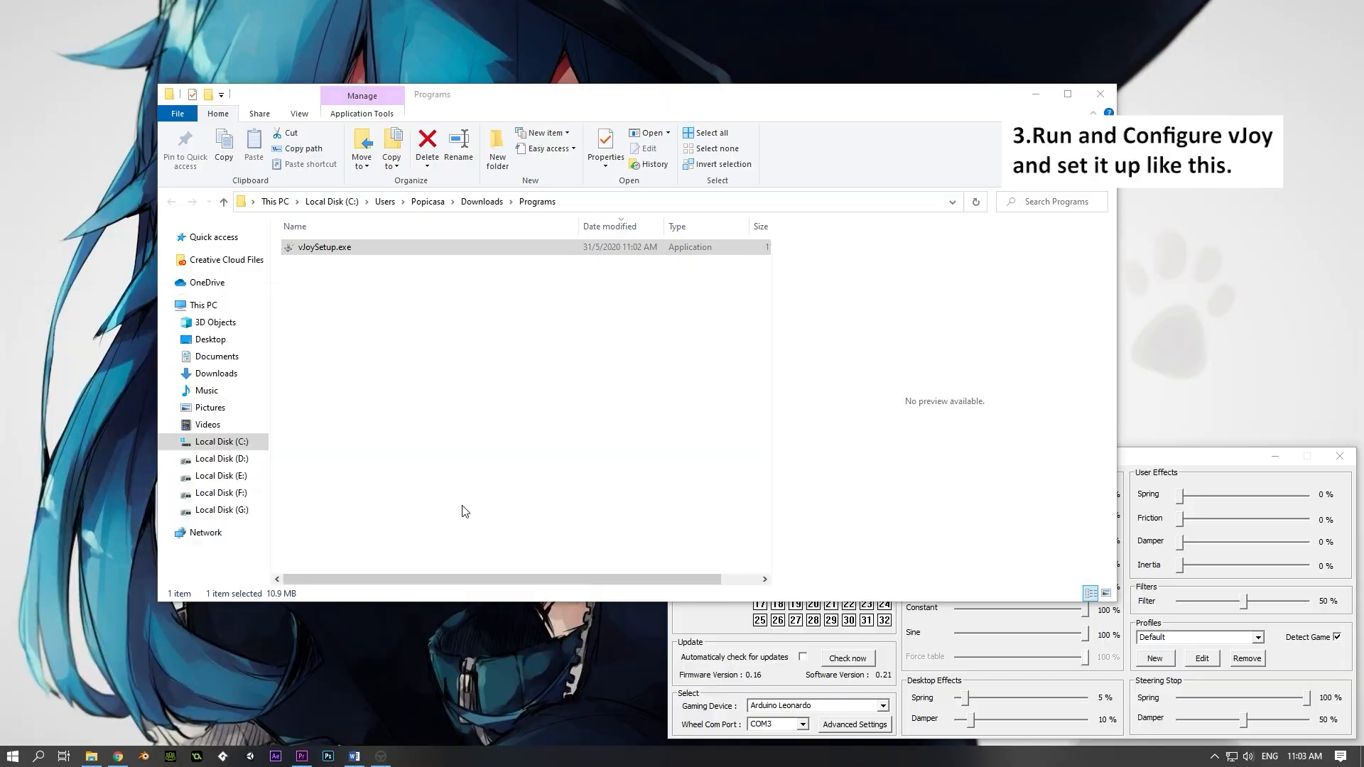
Apply vJoy device 1 with all eight axes, 128 buttons, a hat and force feedback effects.
double_click(324, 247)
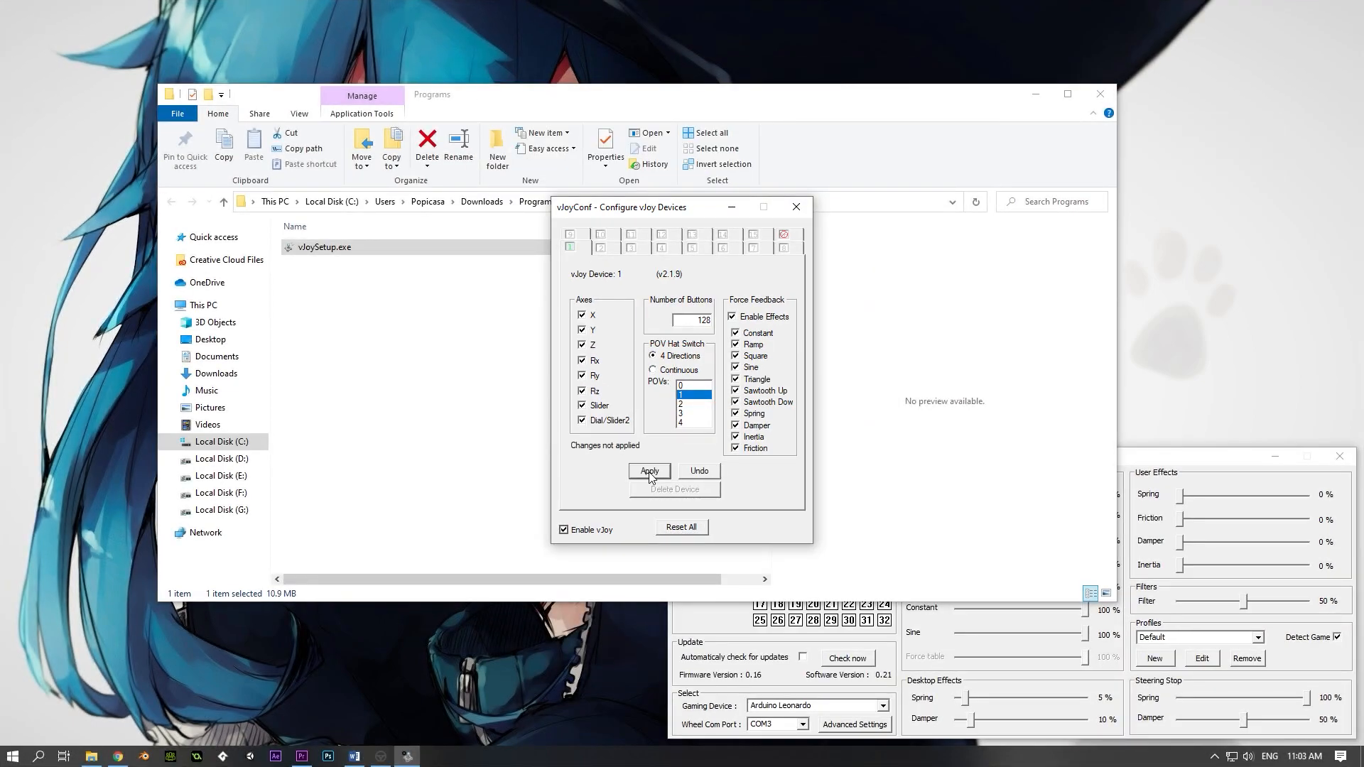
click(650, 471)
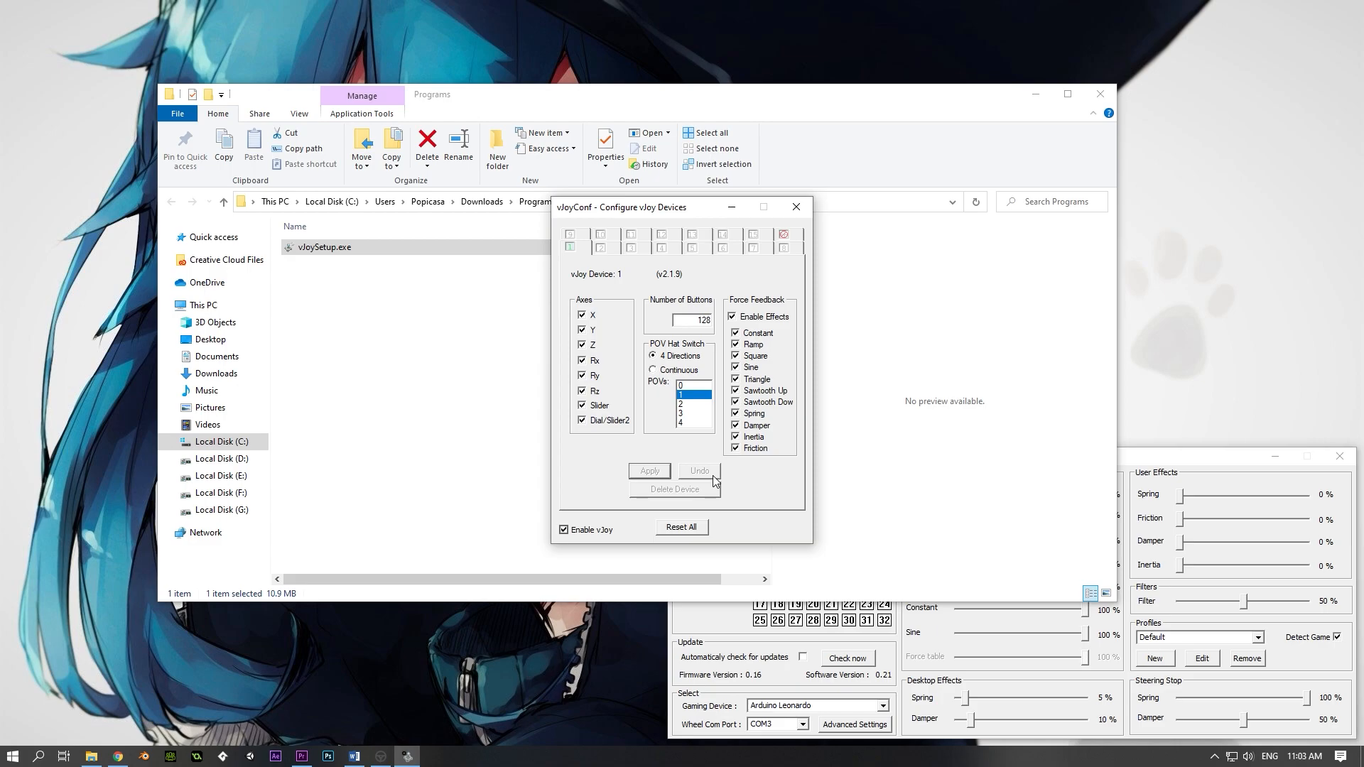
click(796, 208)
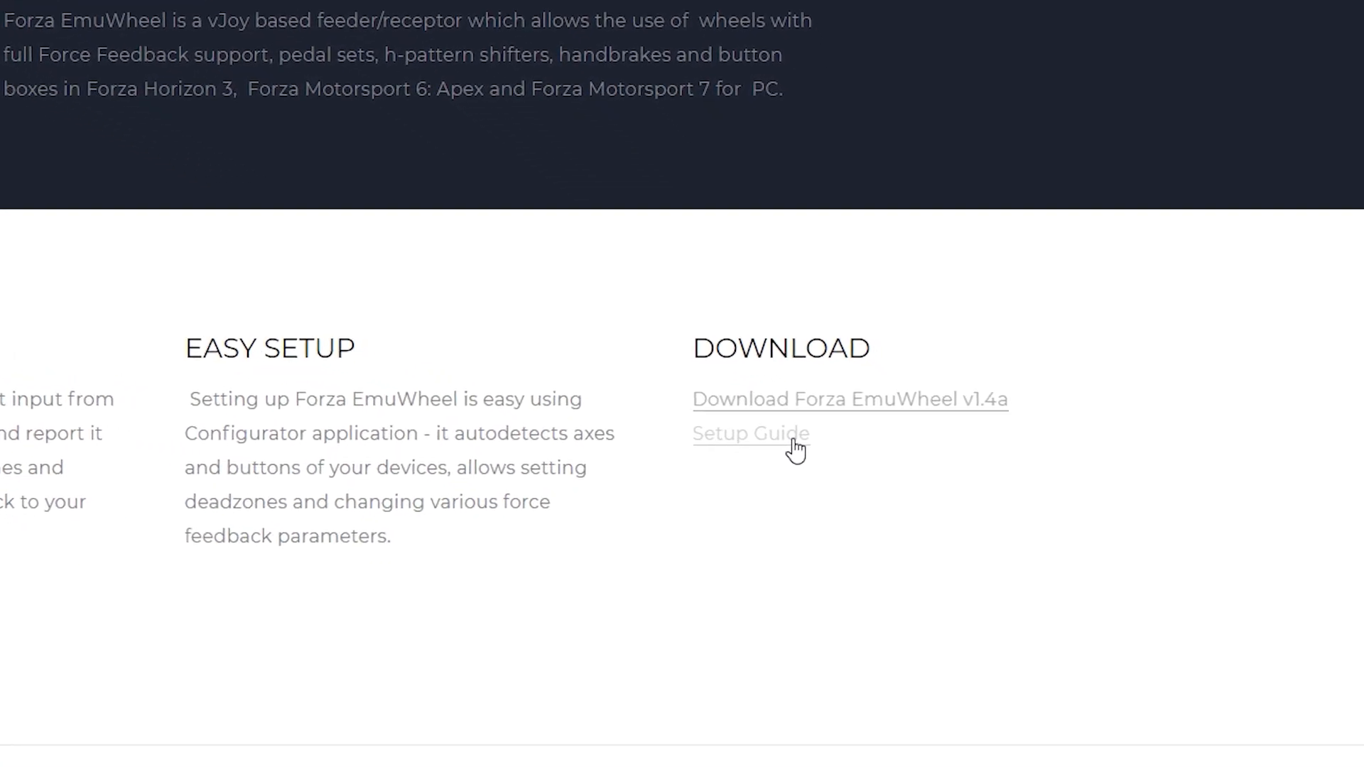
Download the Forza EmuWheel v1.4a archive and locate it in Downloads.
scroll(down, 3)
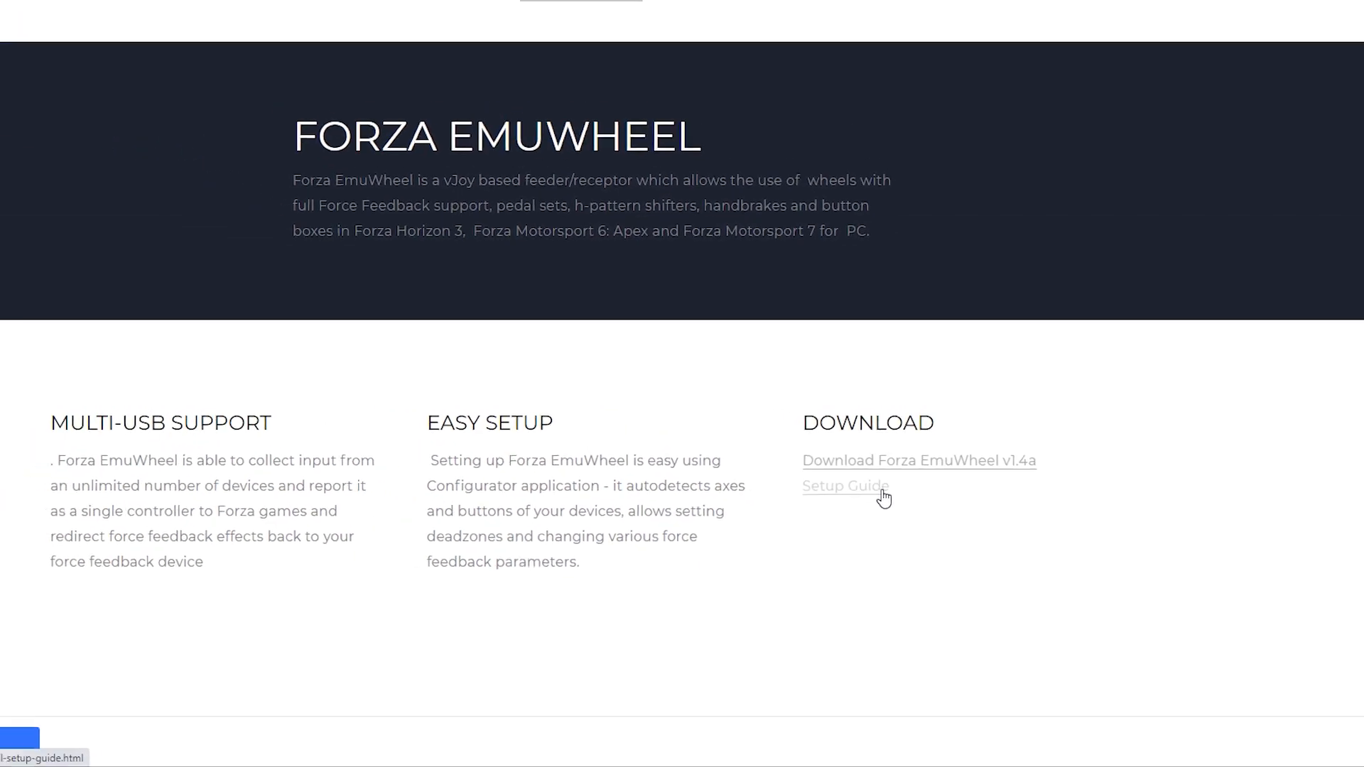
click(919, 460)
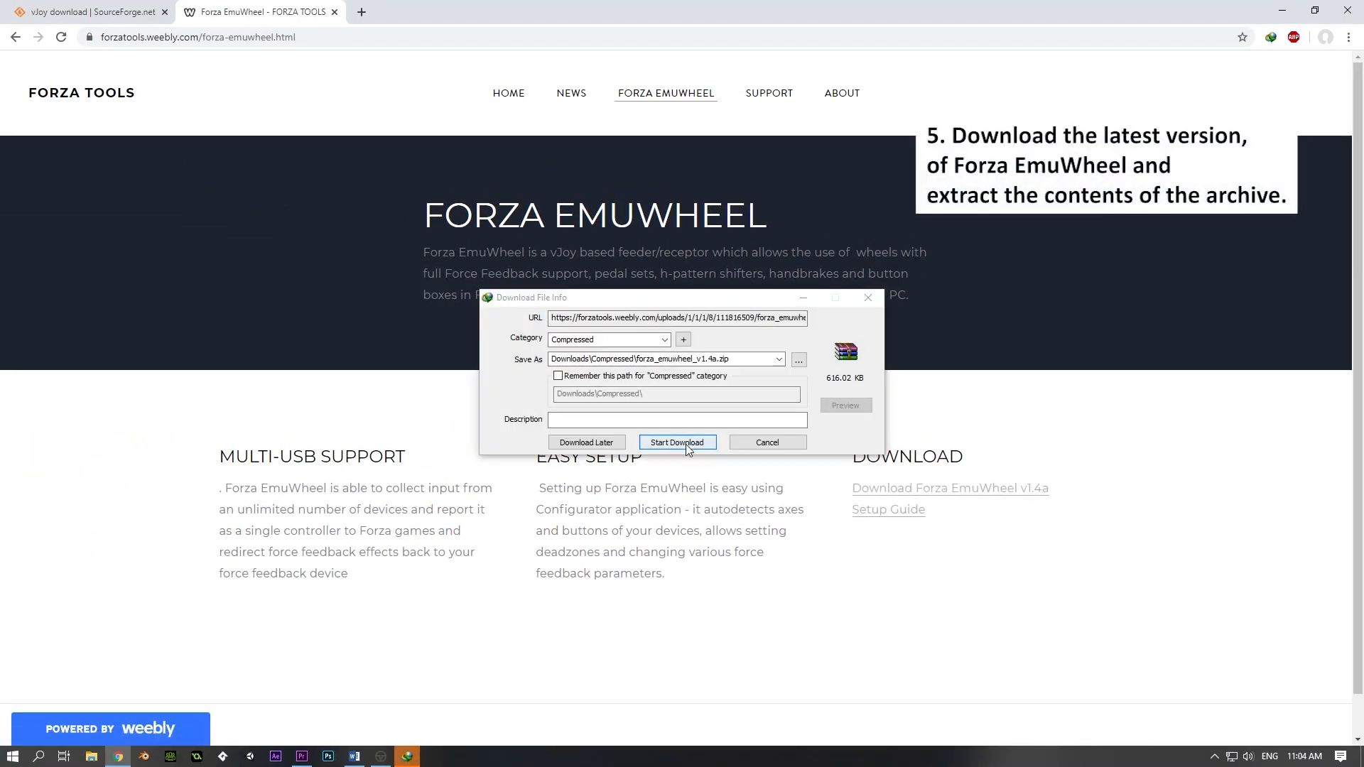
click(678, 442)
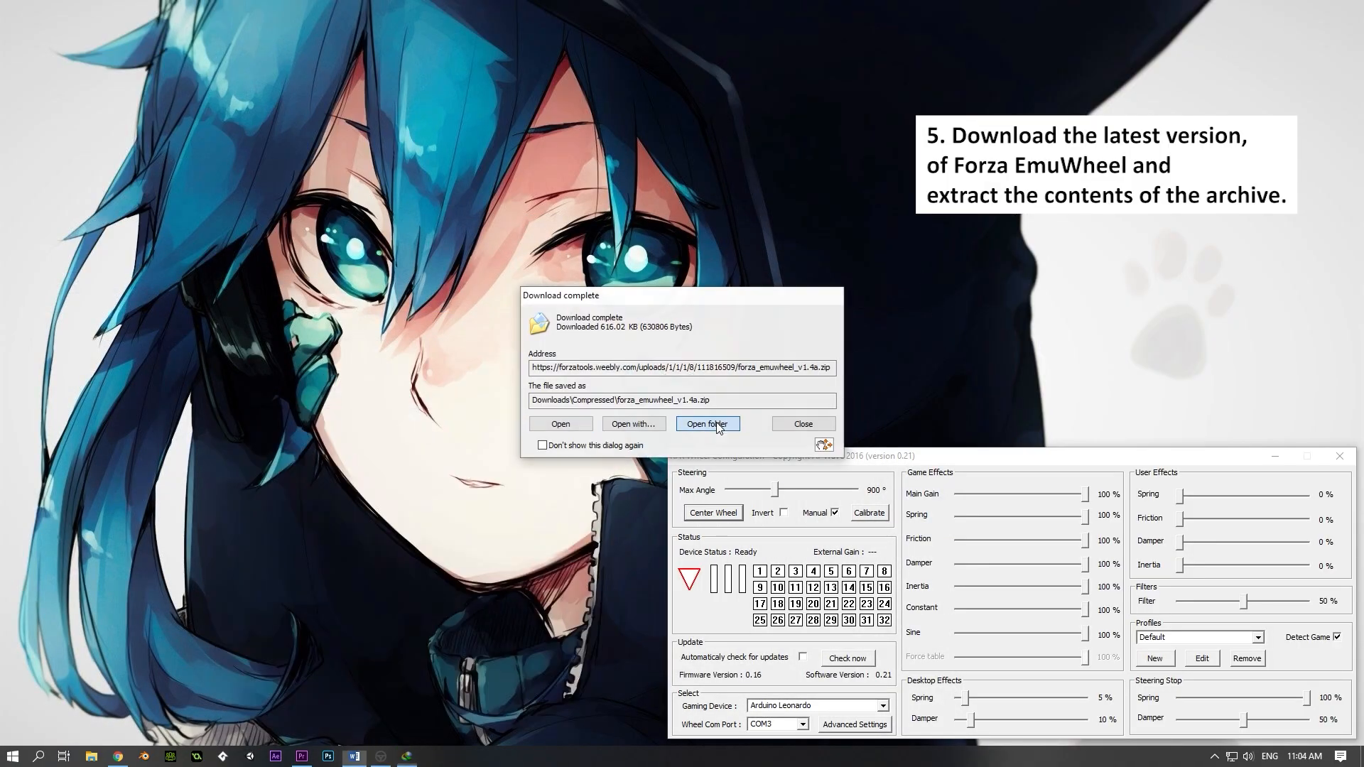
click(803, 423)
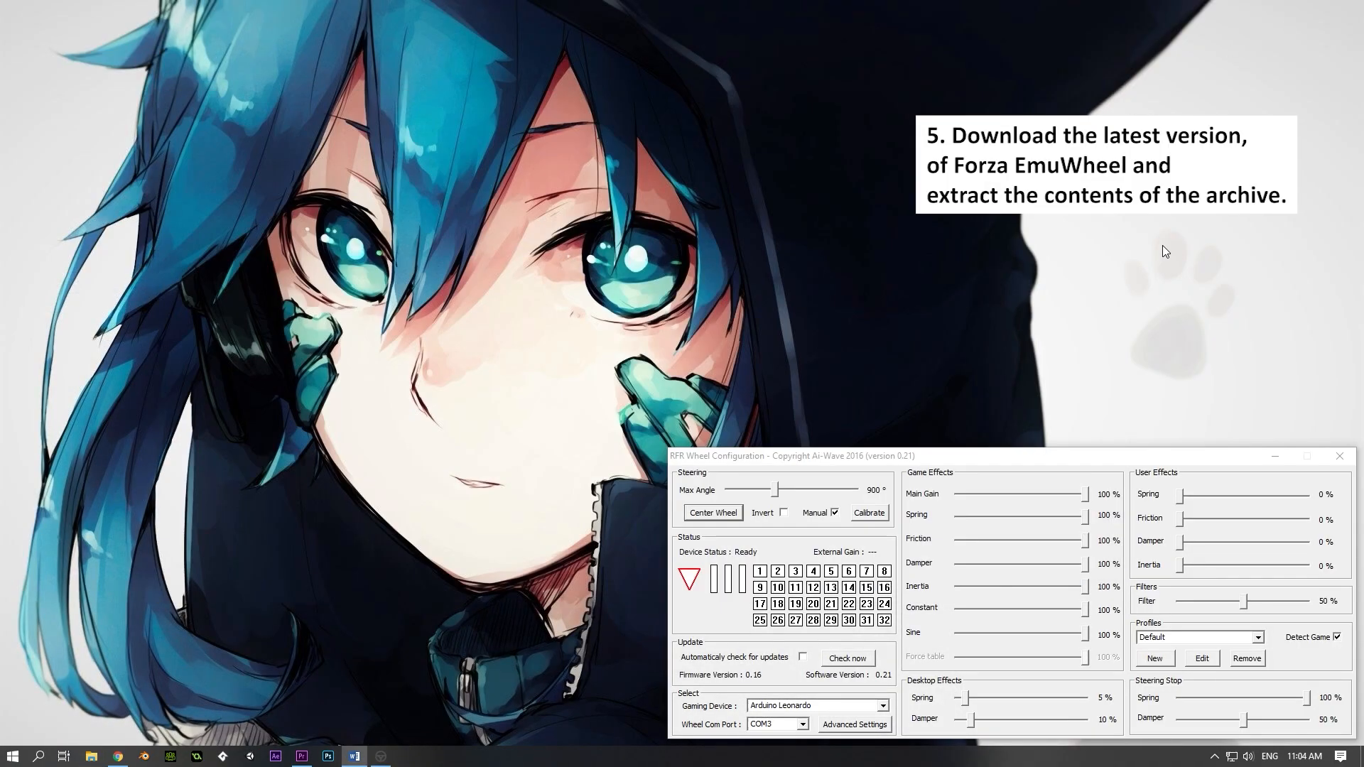
Extract the archive to forza_emuwheel_v1.4a and launch Configurator.exe from it.
right_click(1159, 162)
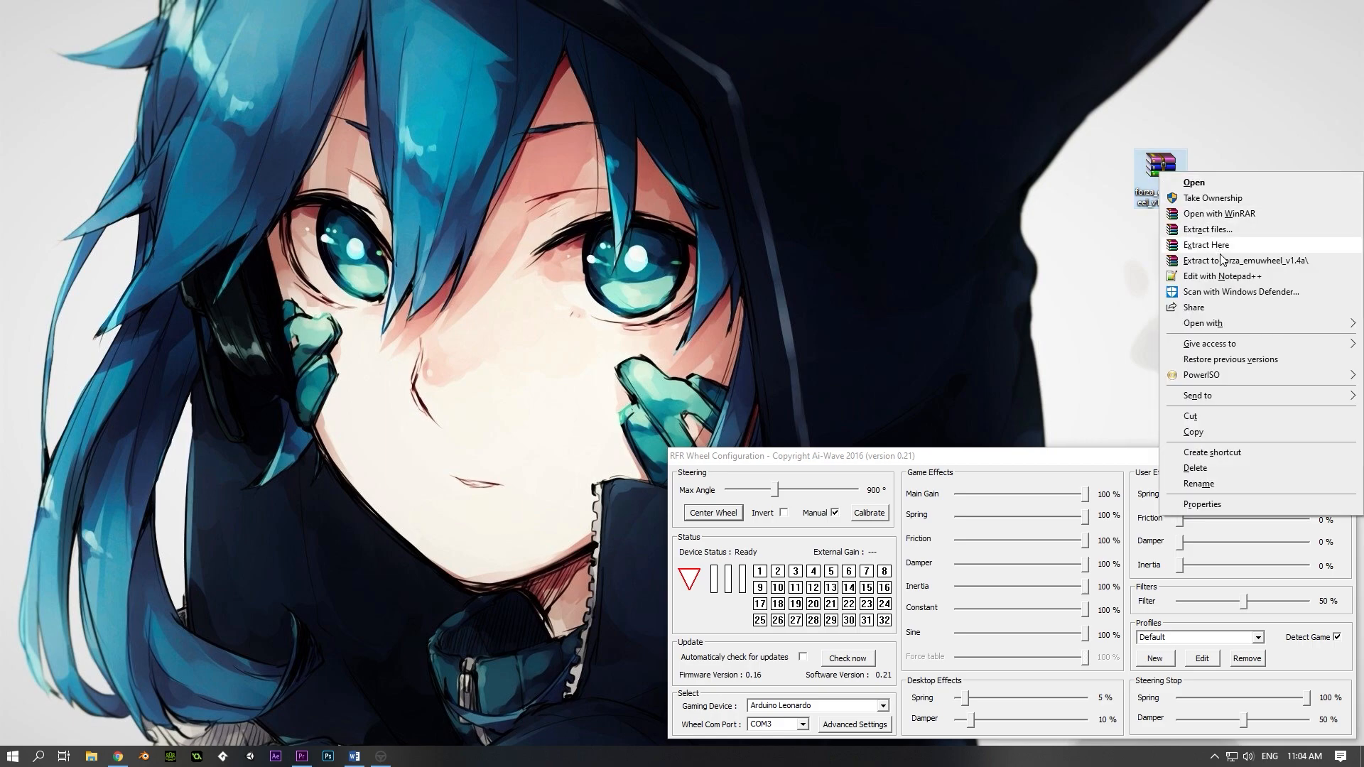
click(1206, 245)
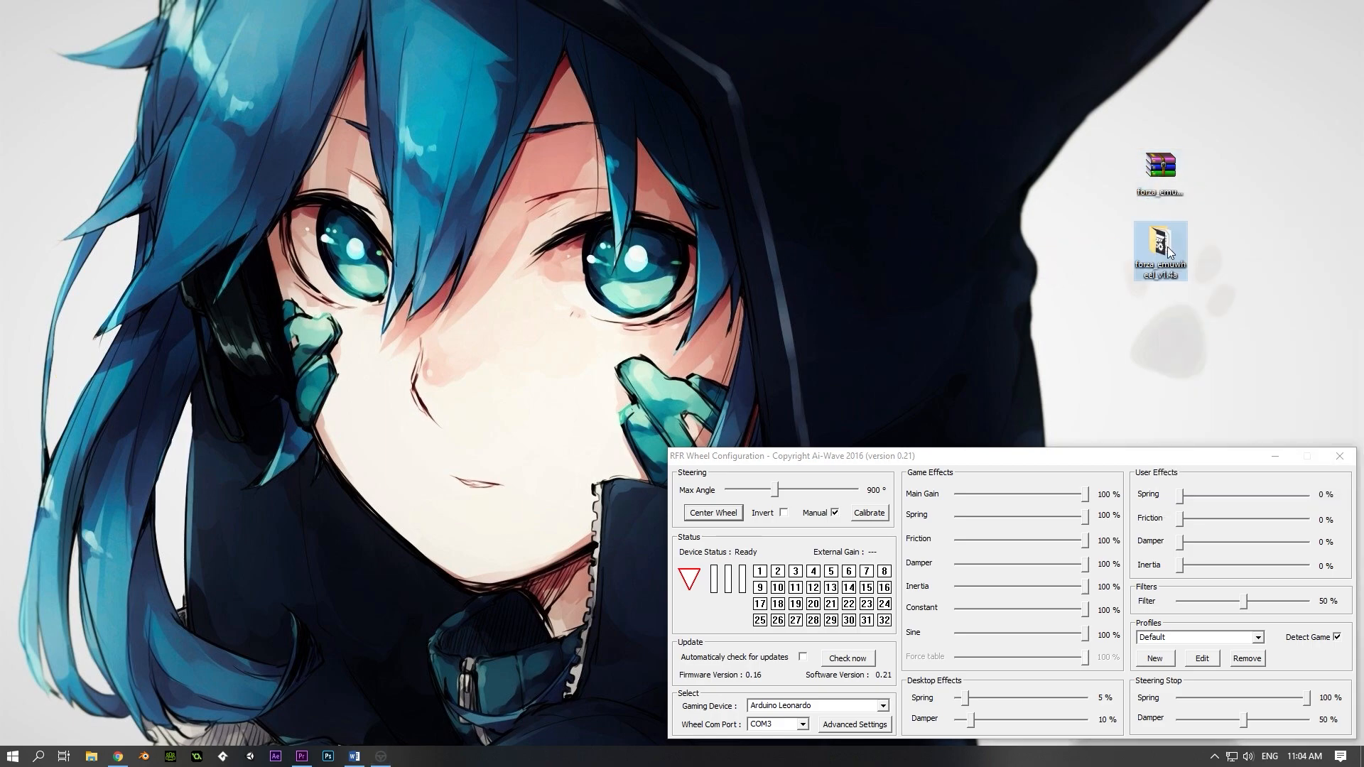
double_click(1160, 250)
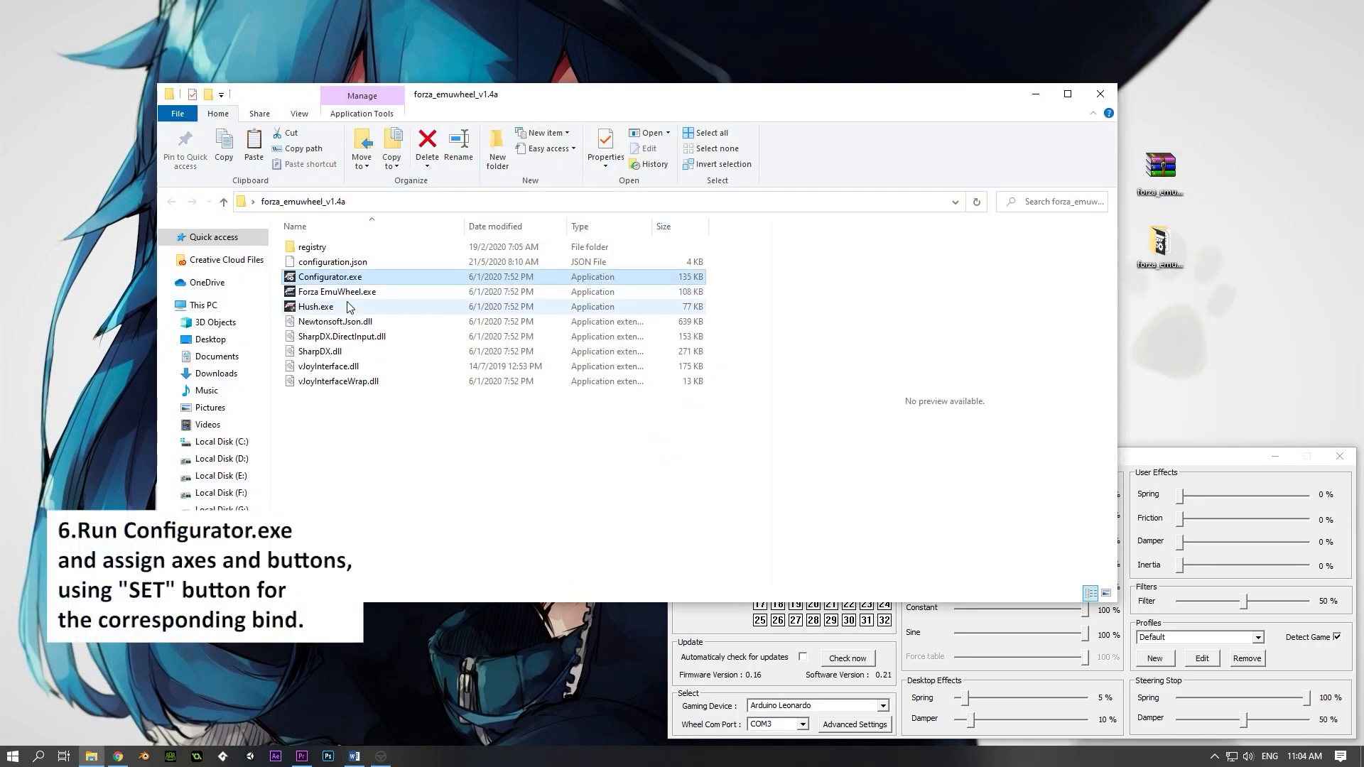
double_click(330, 276)
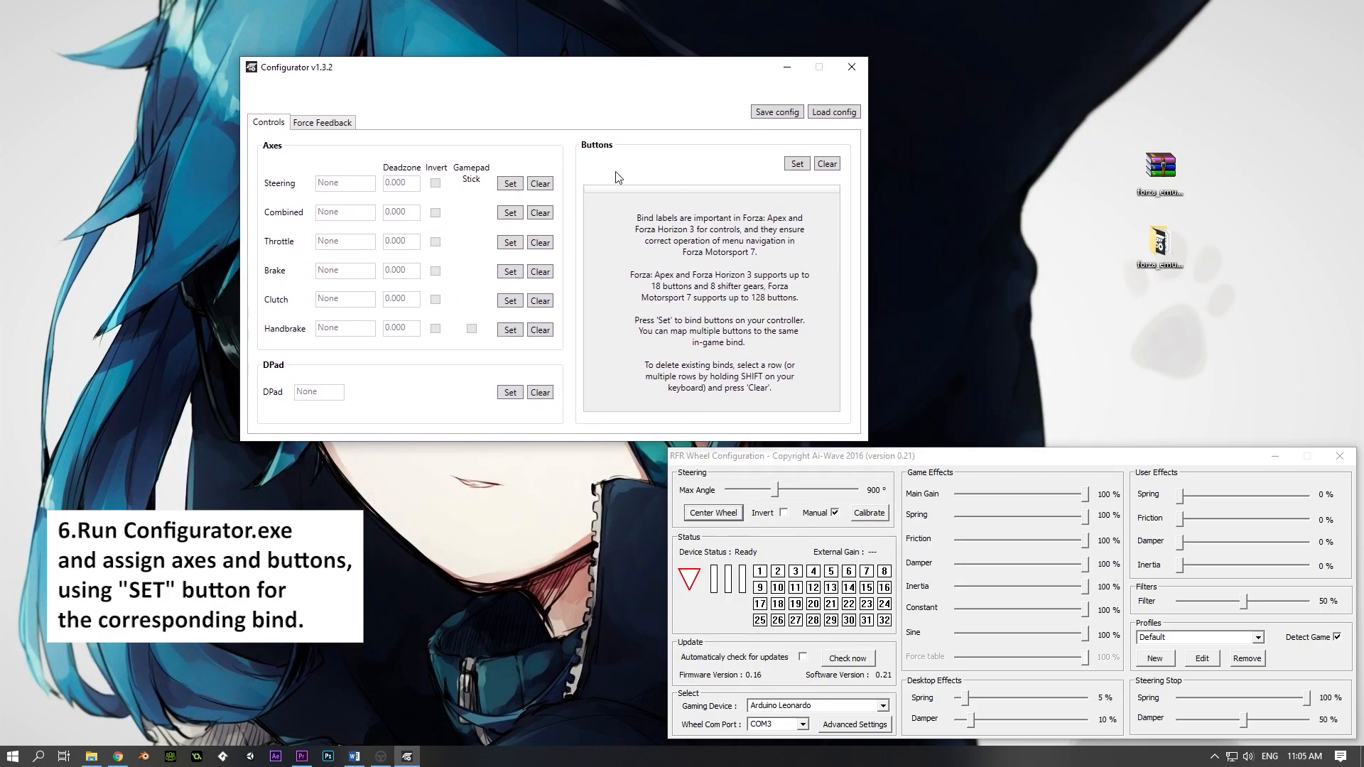
Bind the Steering and Throttle axes to the wheel and accelerator pedal.
click(509, 184)
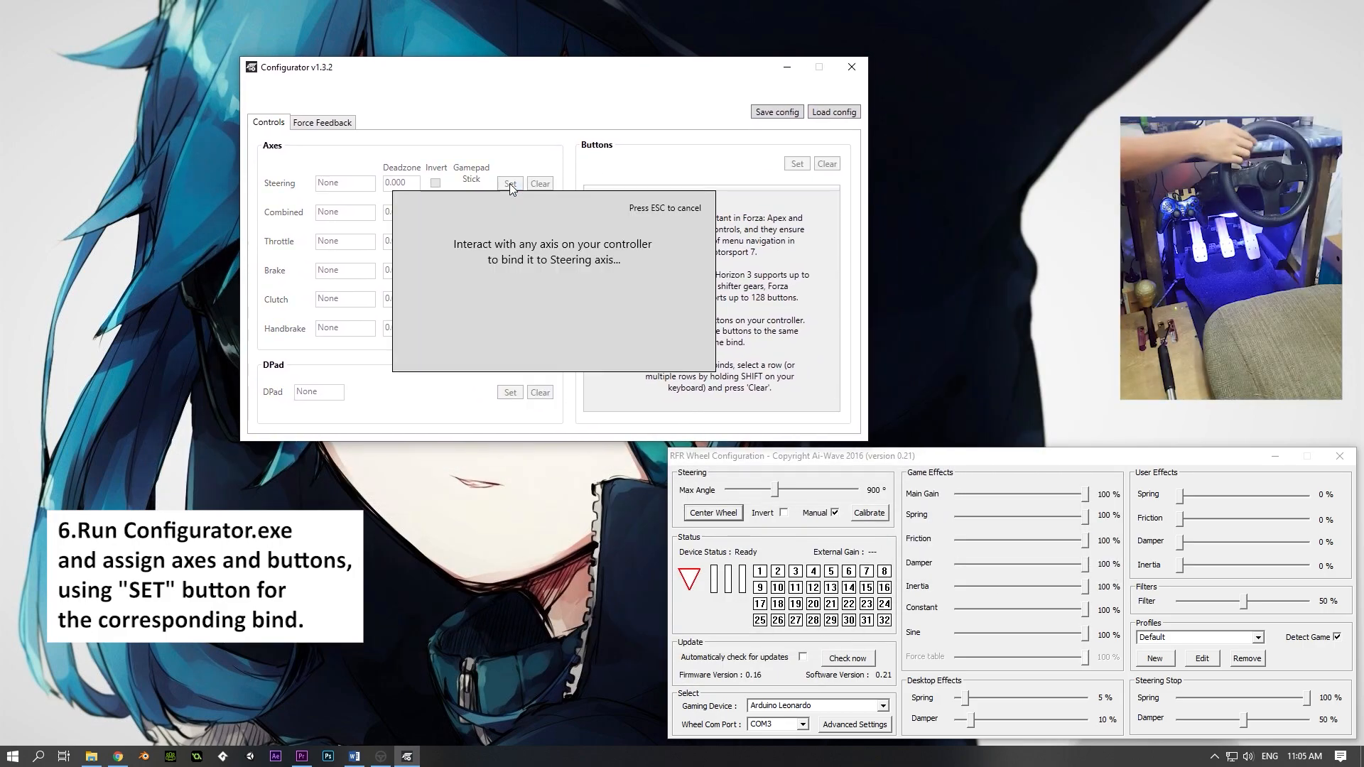
click(510, 183)
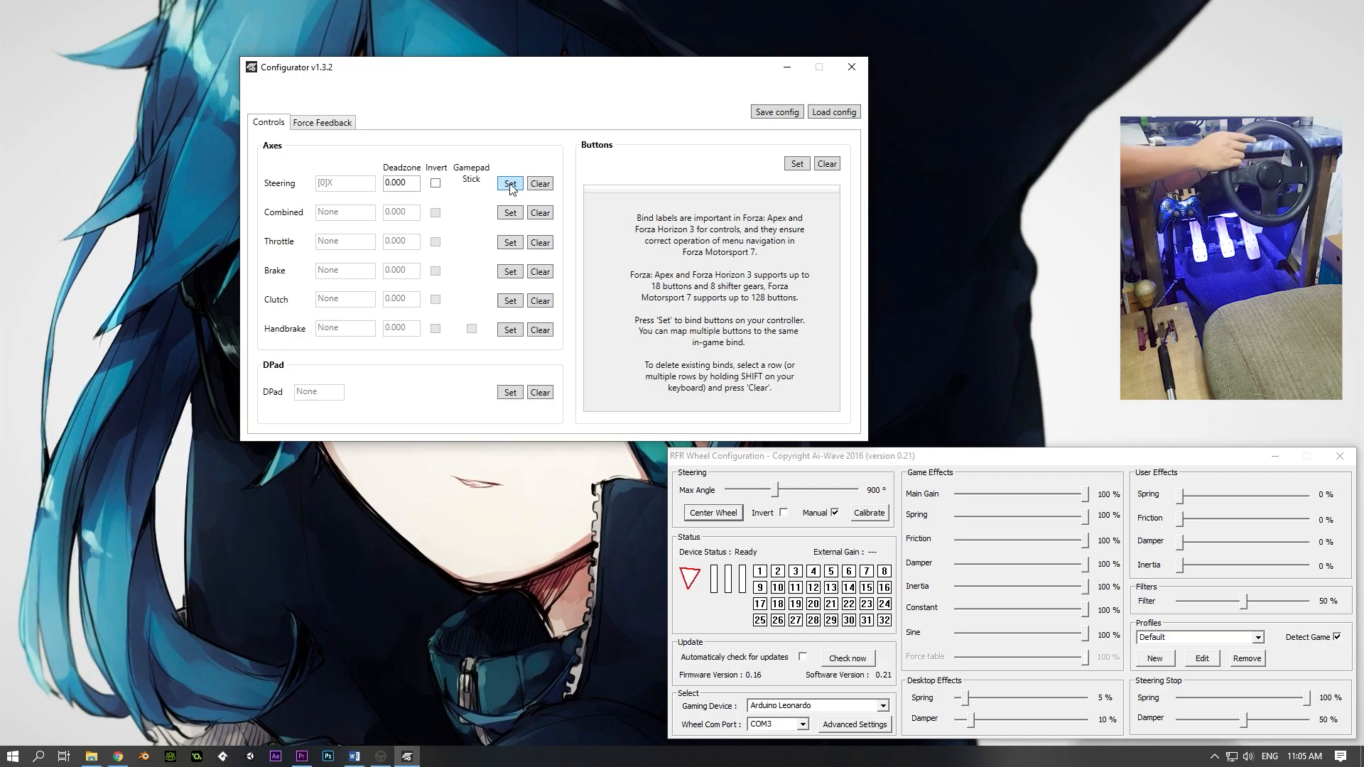
click(509, 241)
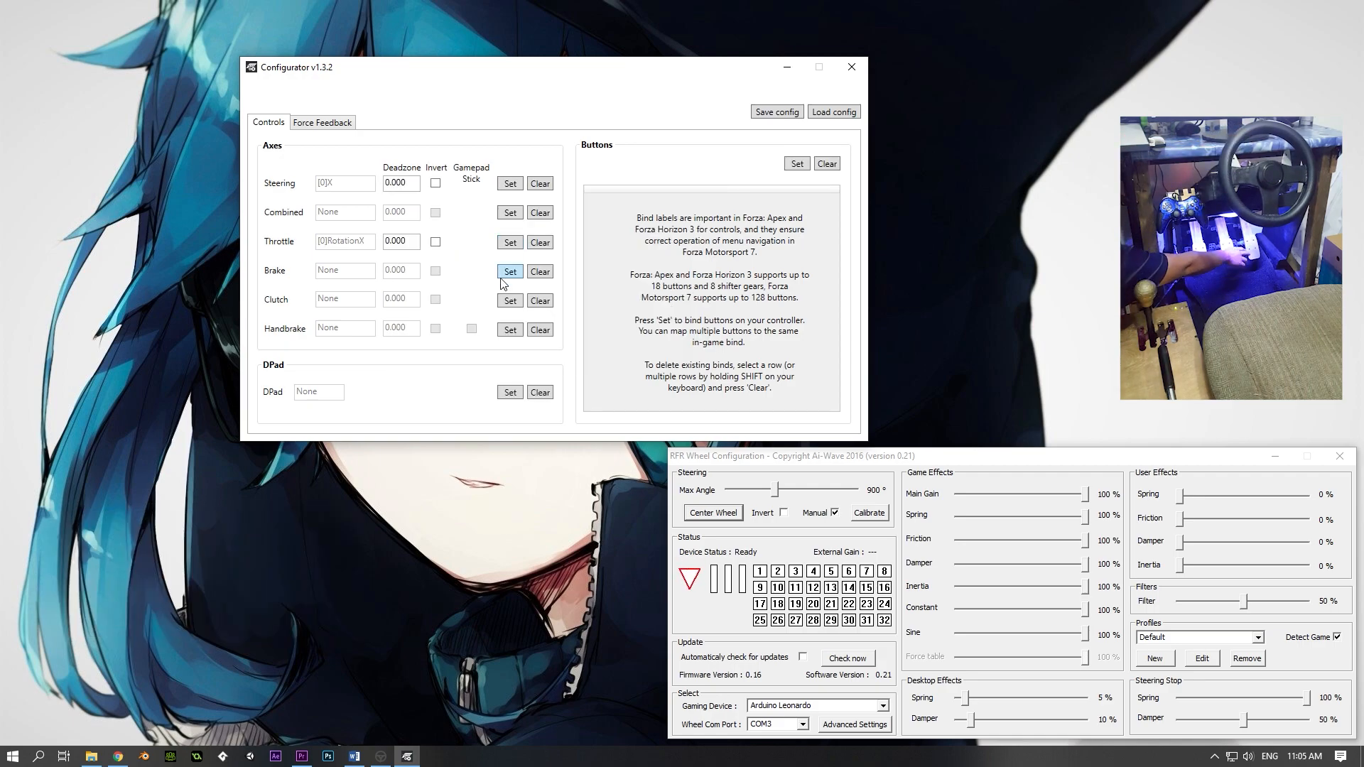
Bind the Brake, Clutch and Handbrake axes to the pedals and handbrake lever.
click(509, 270)
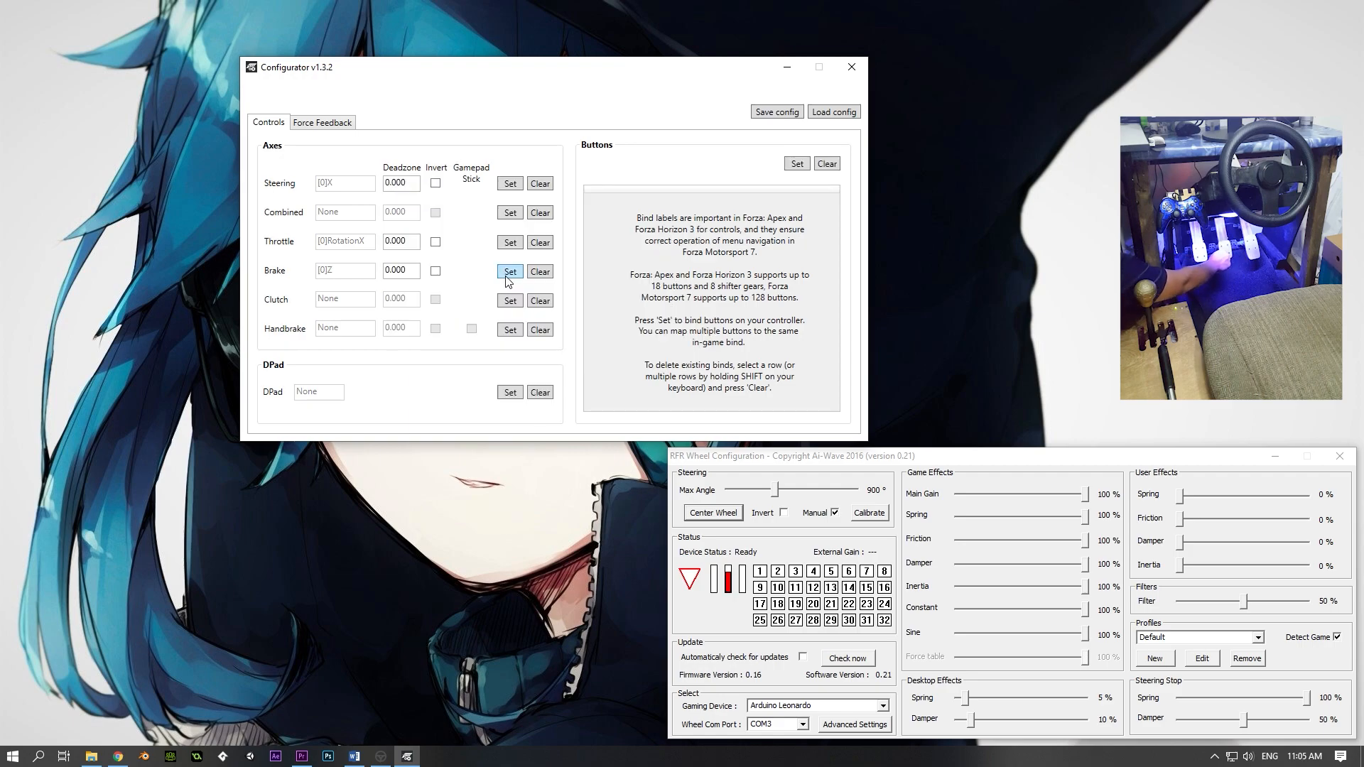
click(509, 301)
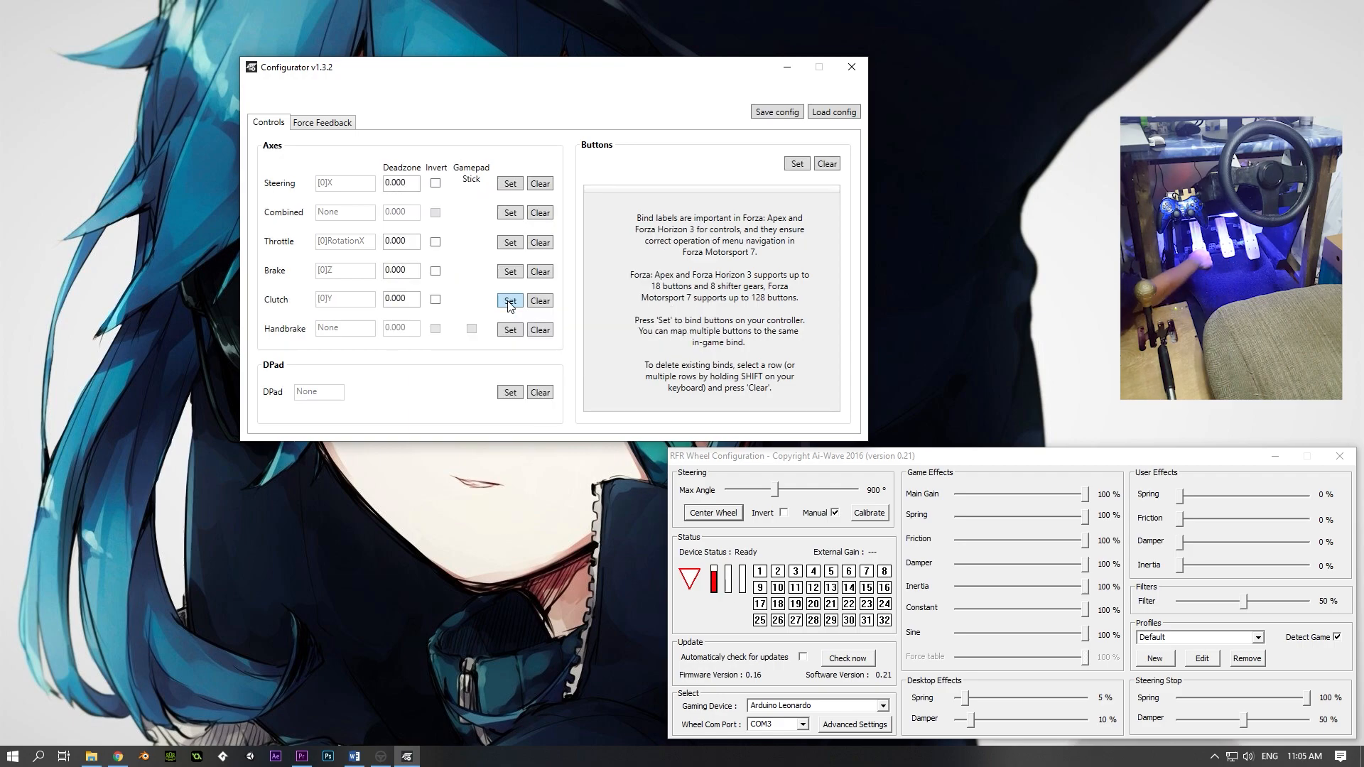
click(510, 330)
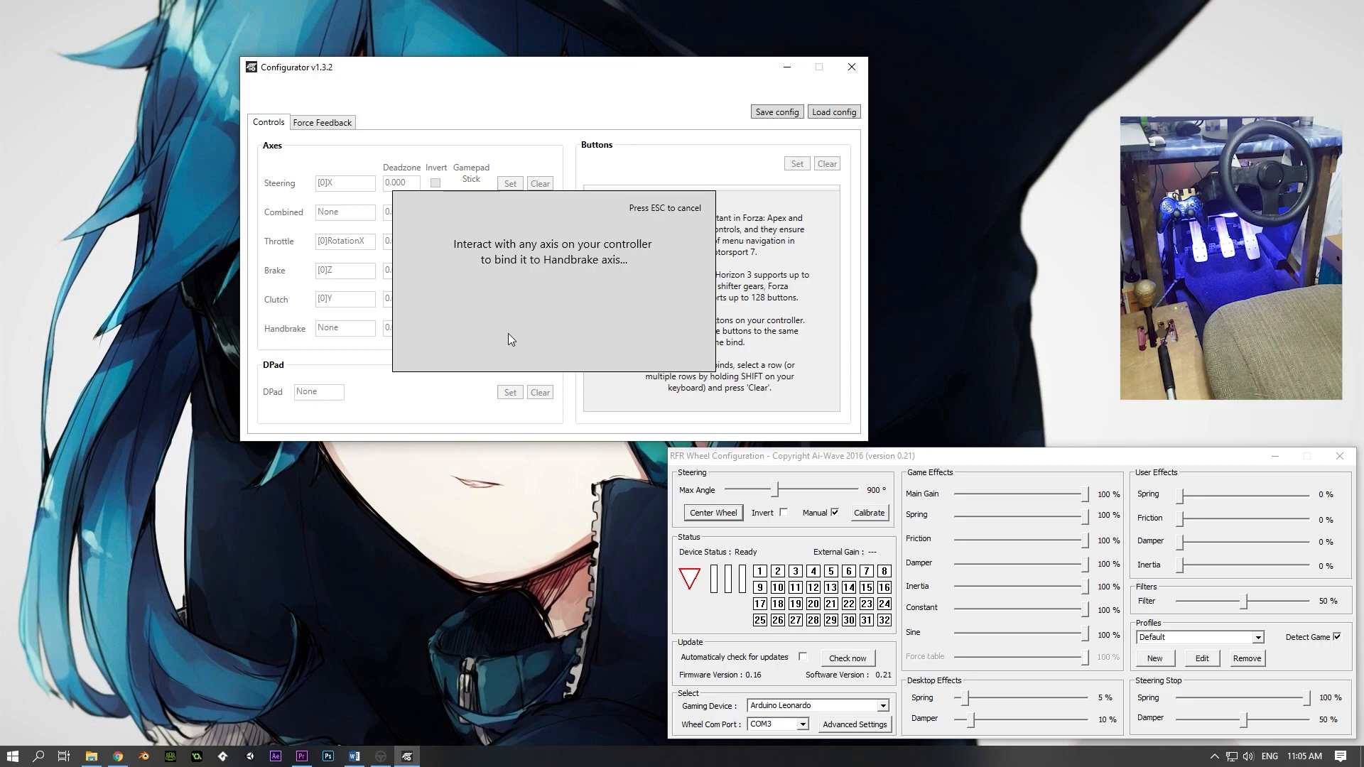
click(509, 330)
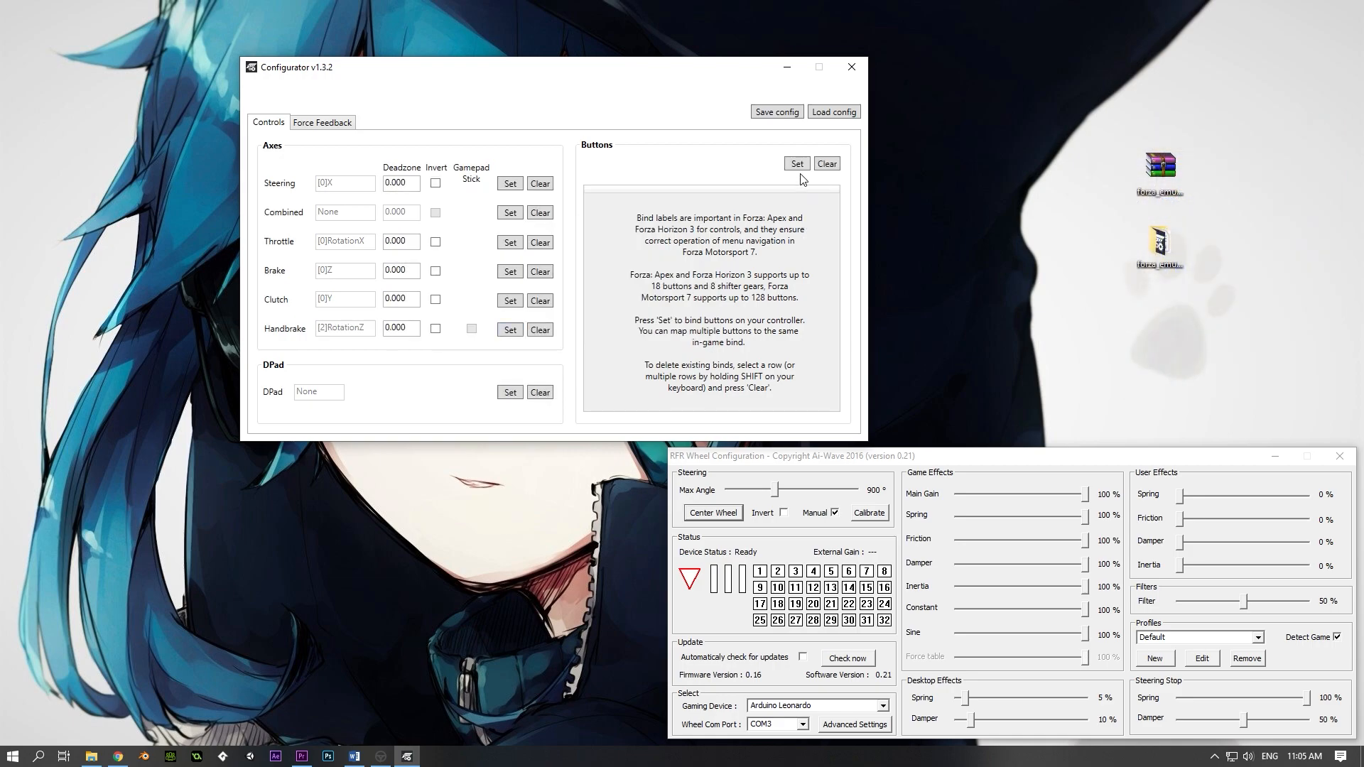
Bind controller buttons to in-game gears and Xbox buttons from the Buttons drop-down.
click(795, 164)
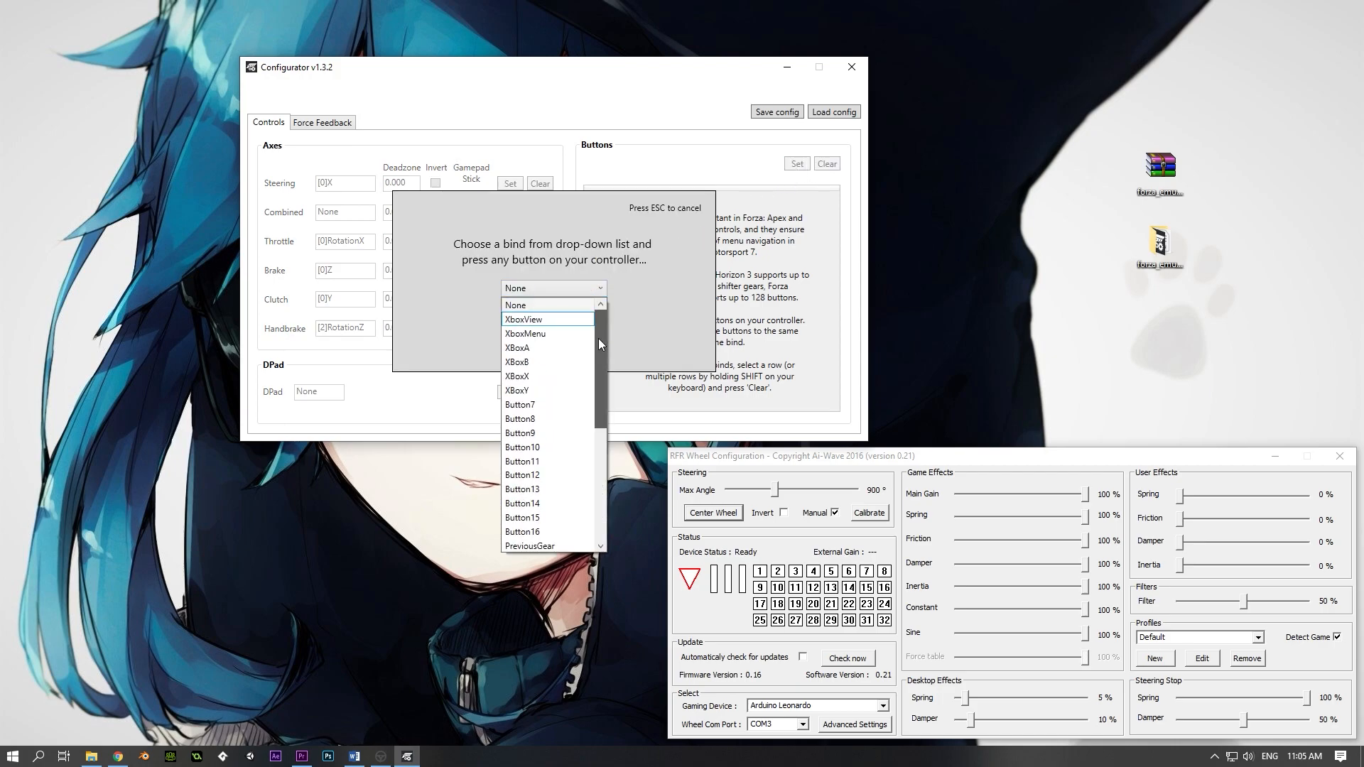
mouse_move(611, 327)
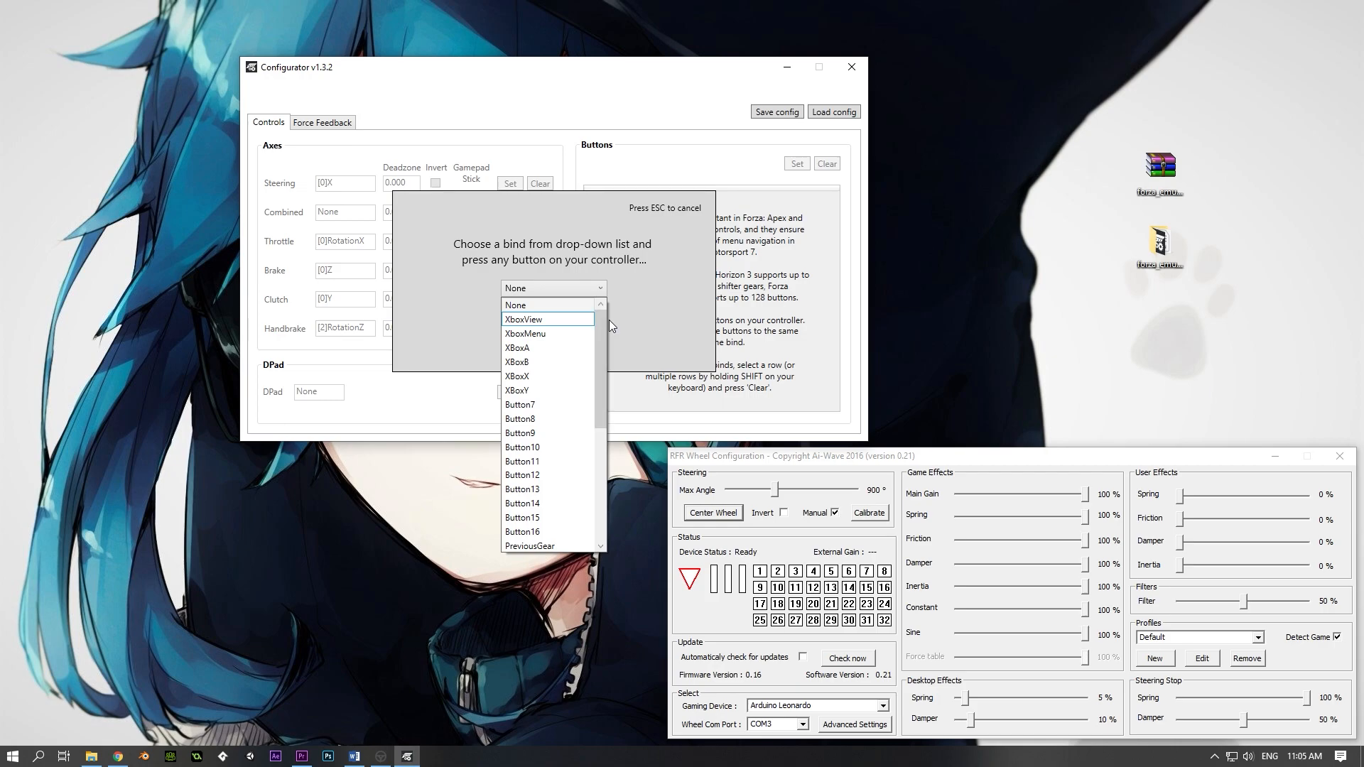
click(517, 347)
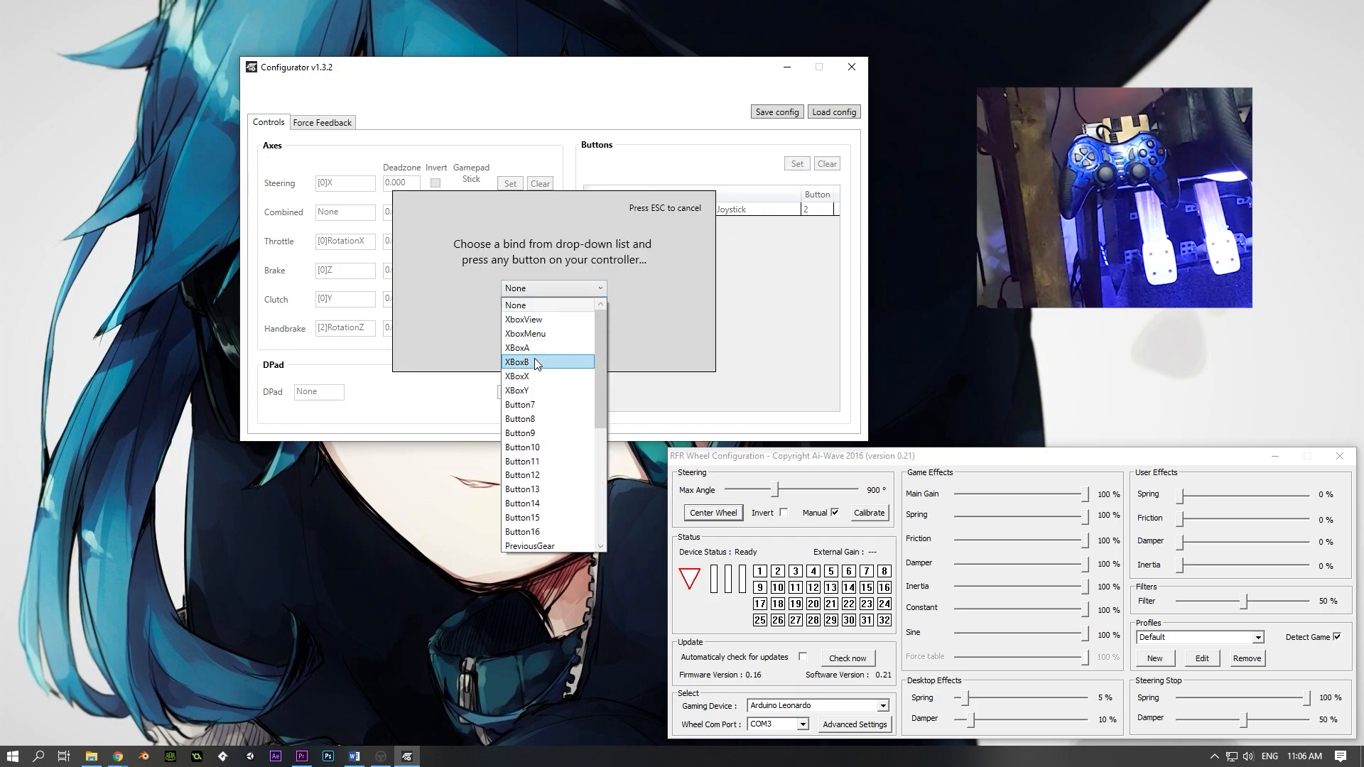
click(517, 377)
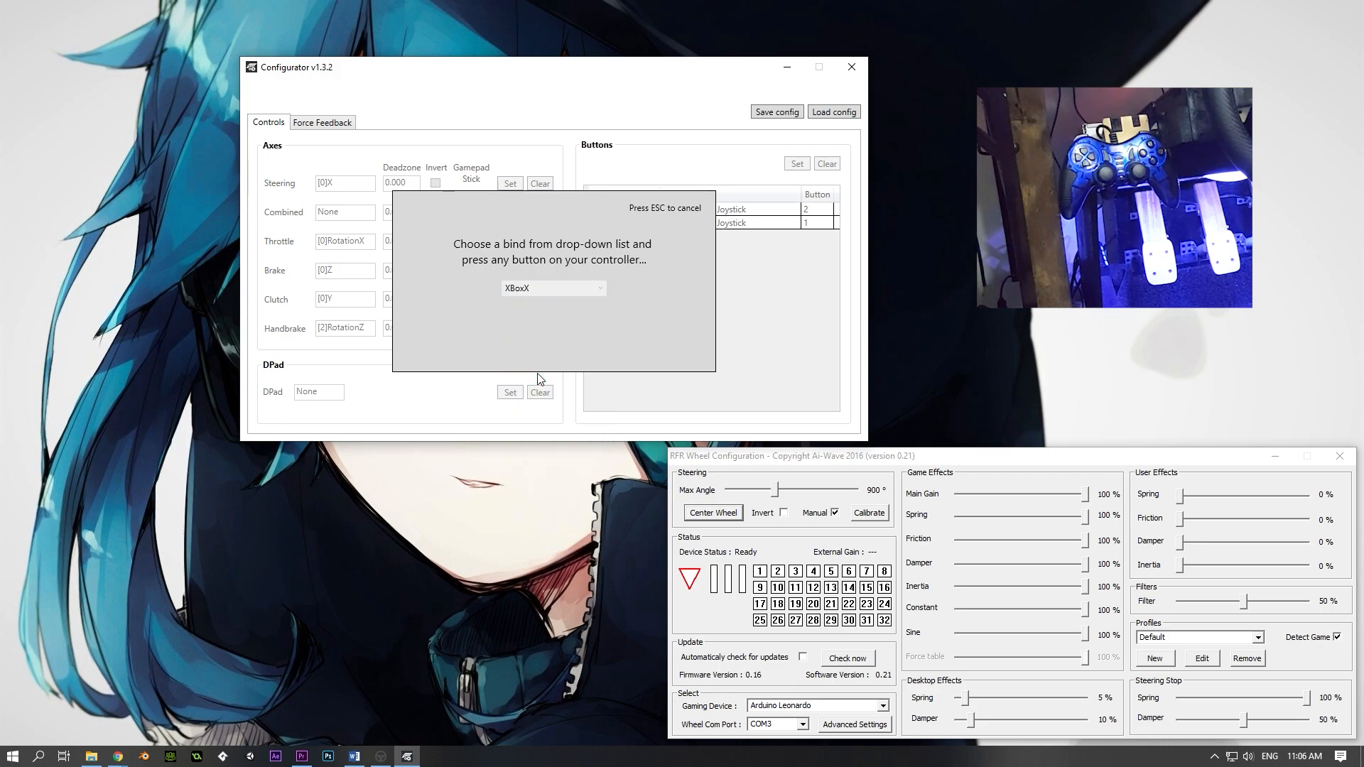
click(554, 287)
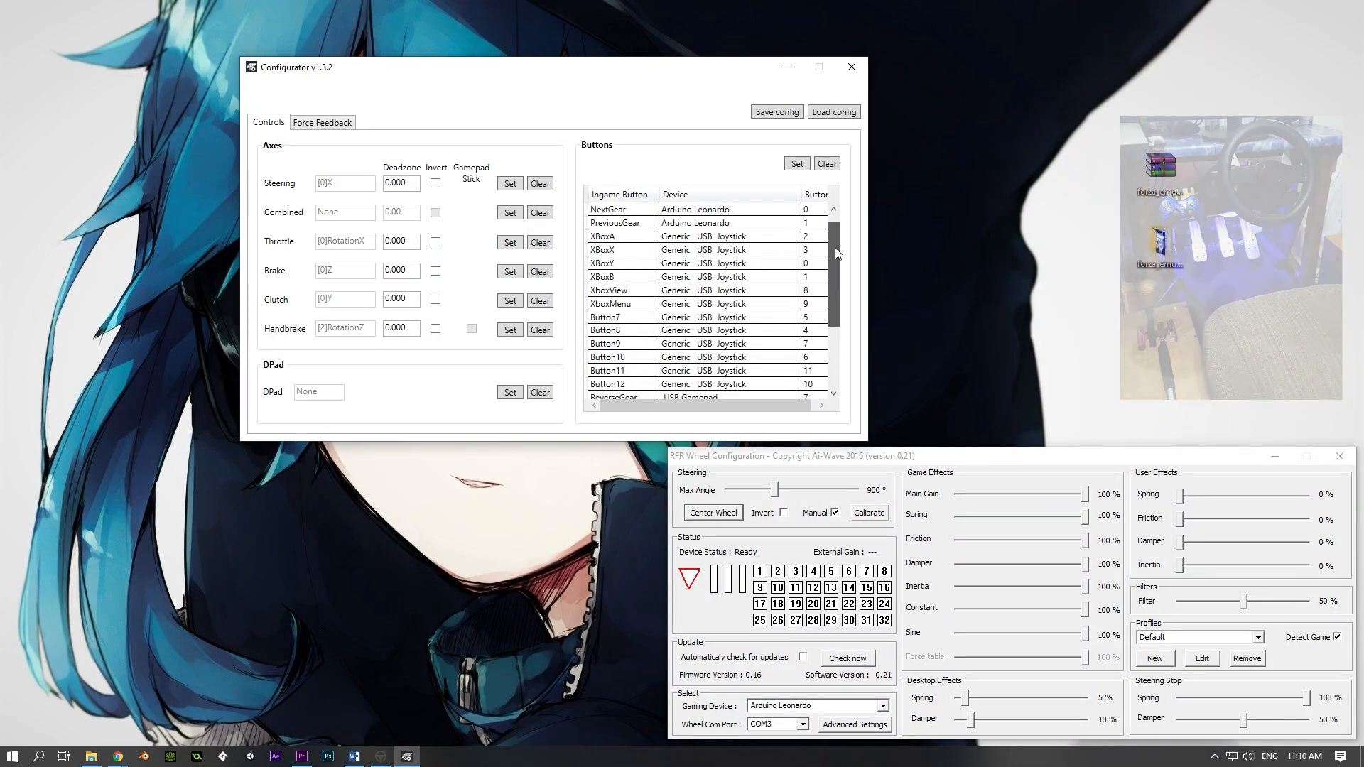
click(322, 122)
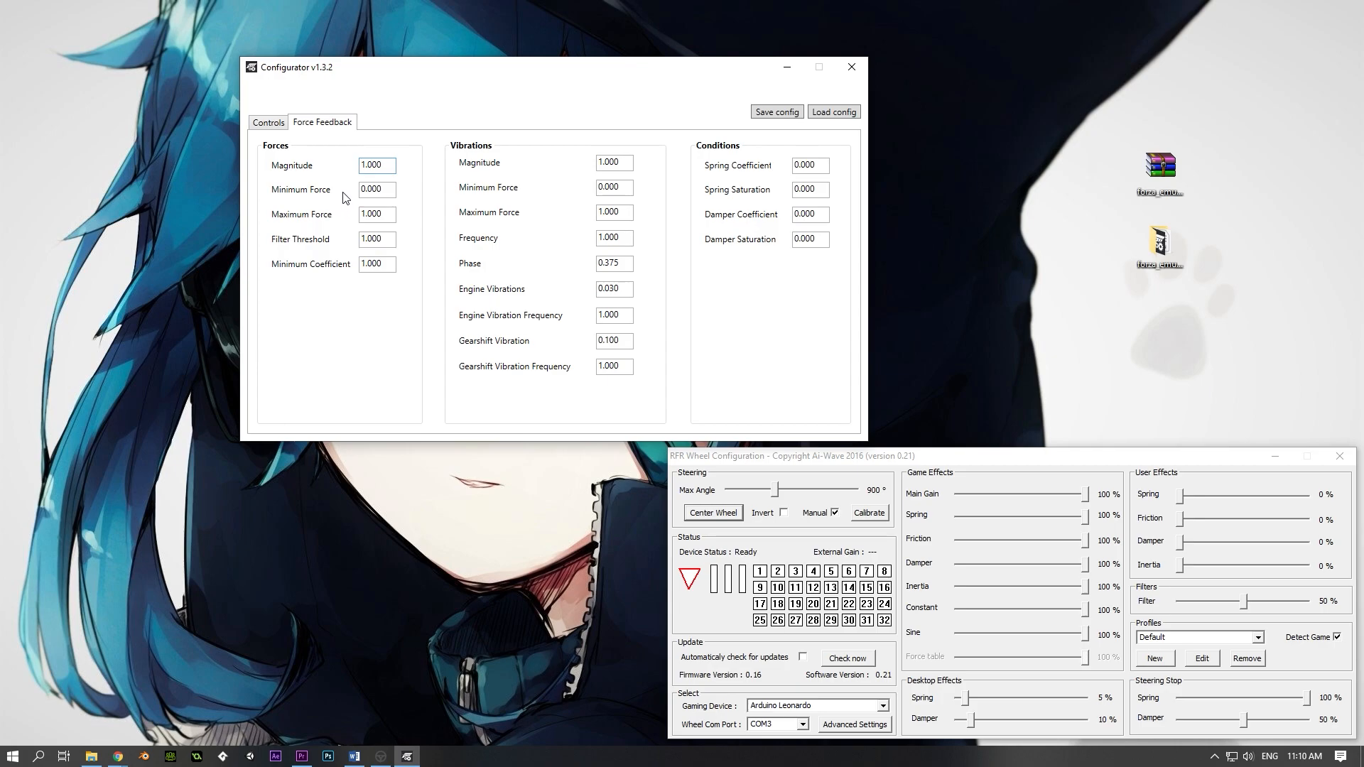
mouse_move(336, 227)
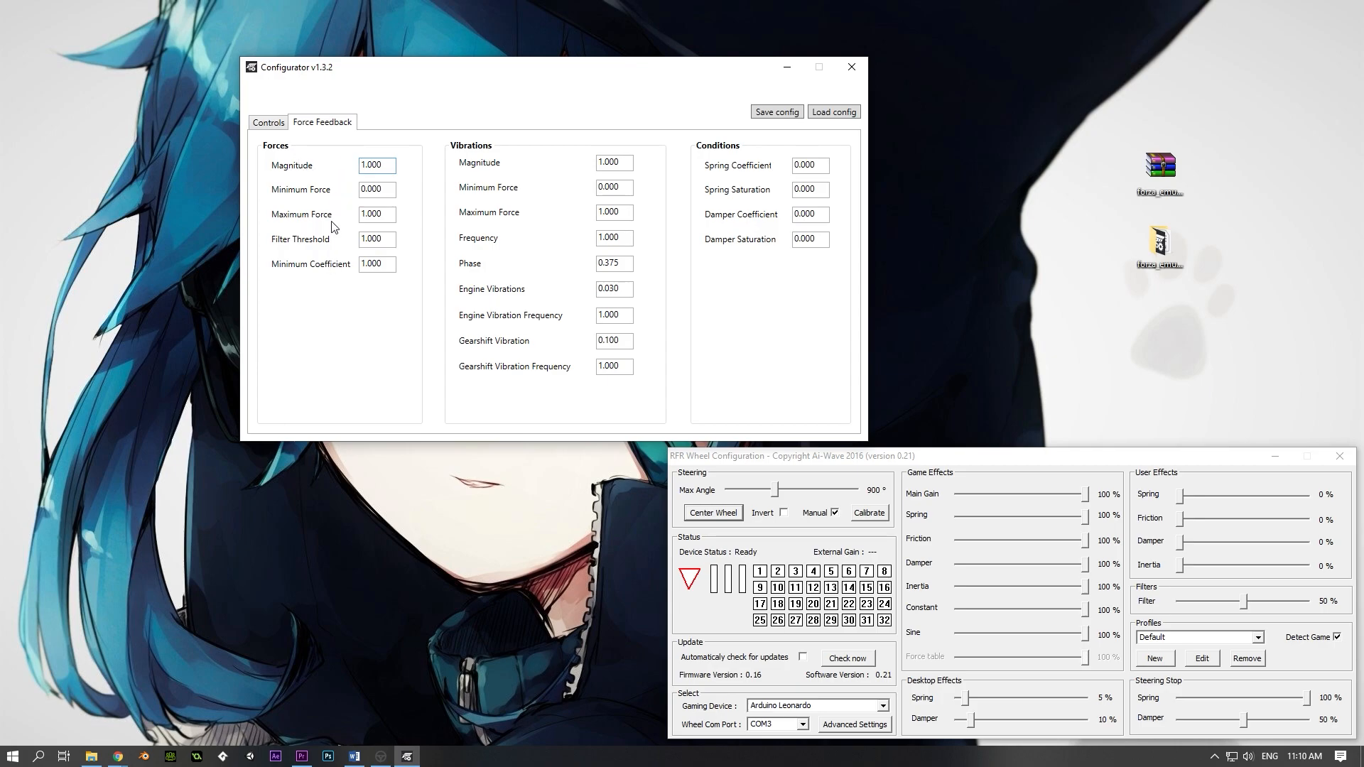
mouse_move(341, 216)
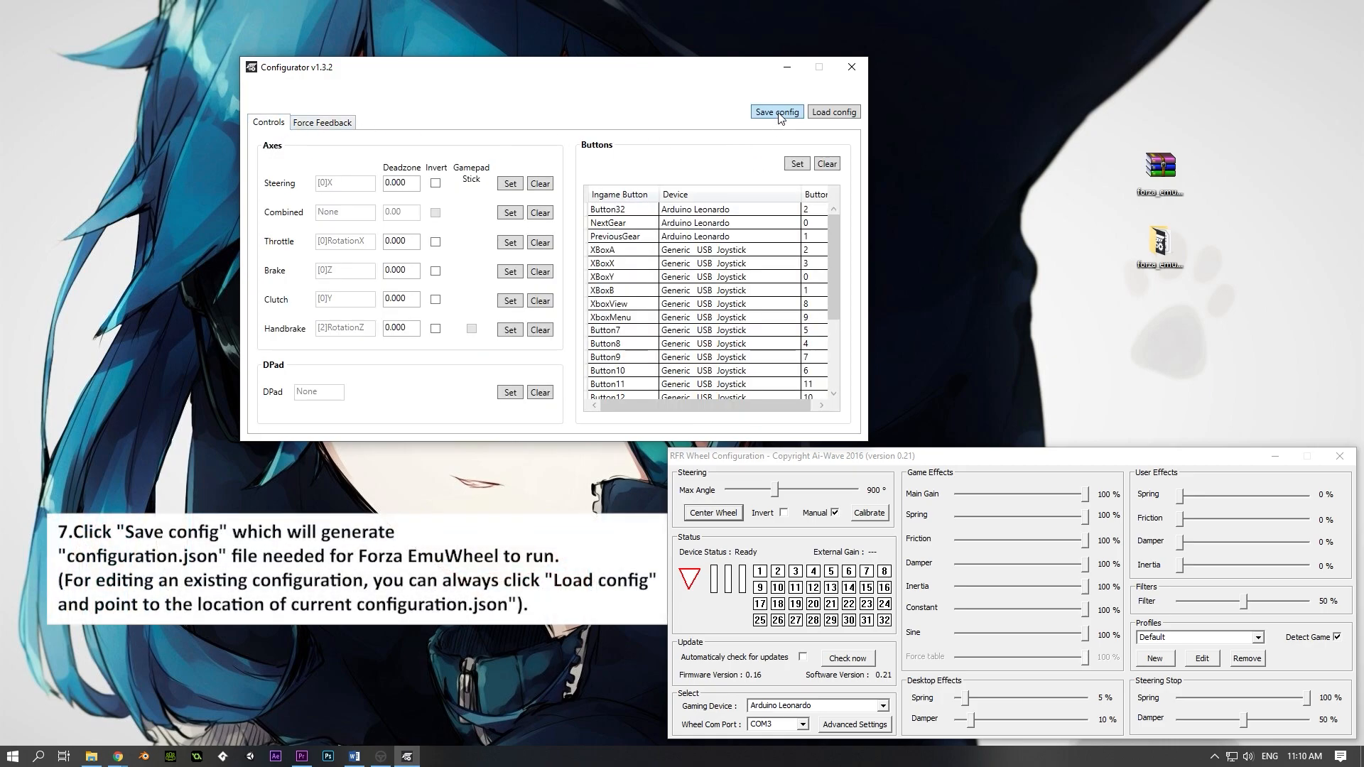
Save the bindings so configuration.json is written to the EmuWheel folder.
click(776, 111)
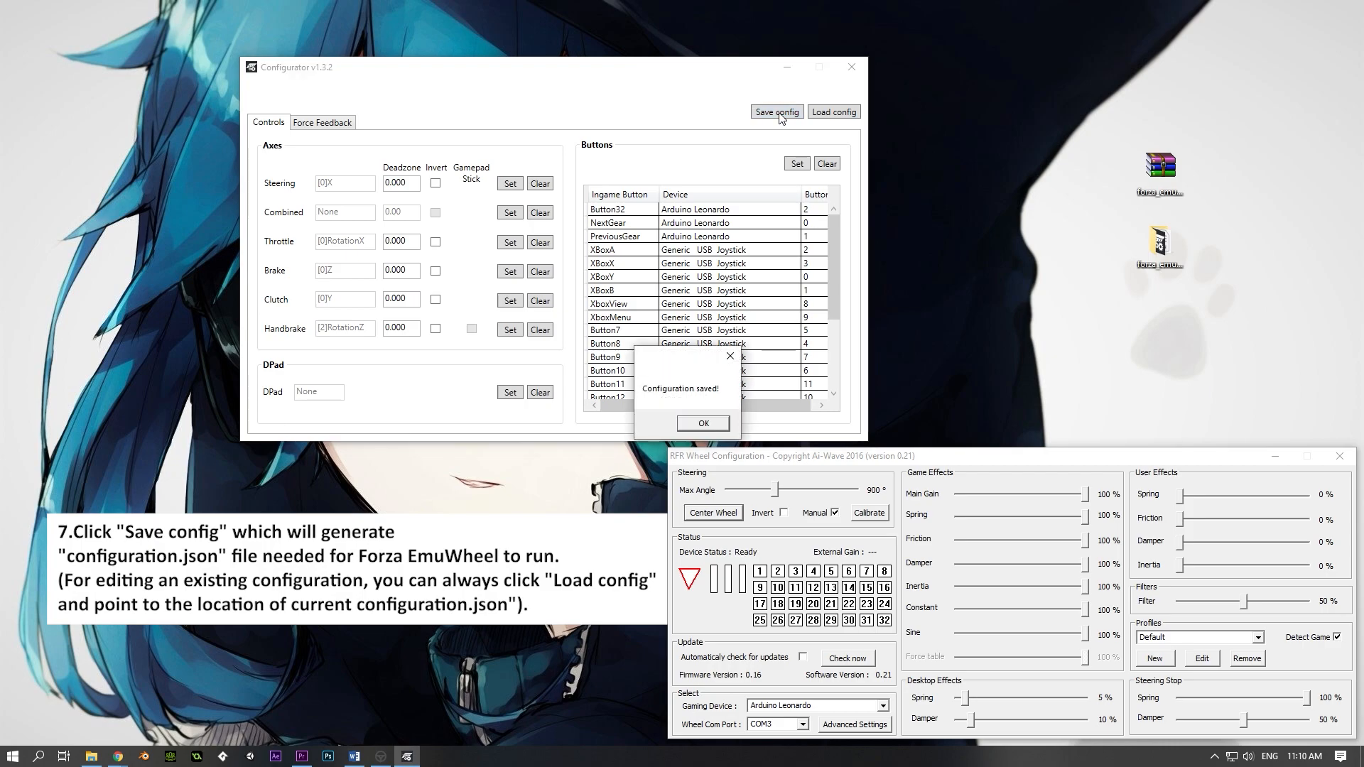
click(704, 424)
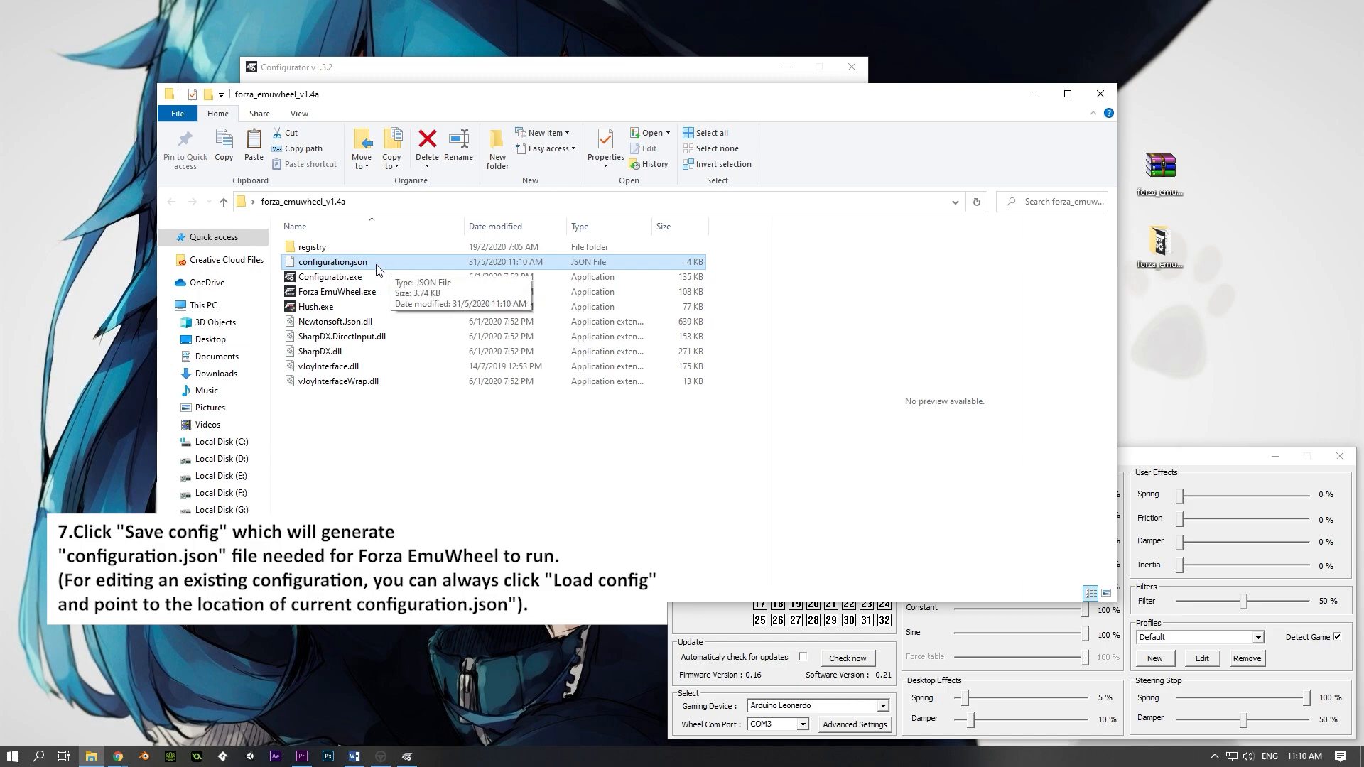
mouse_move(395, 269)
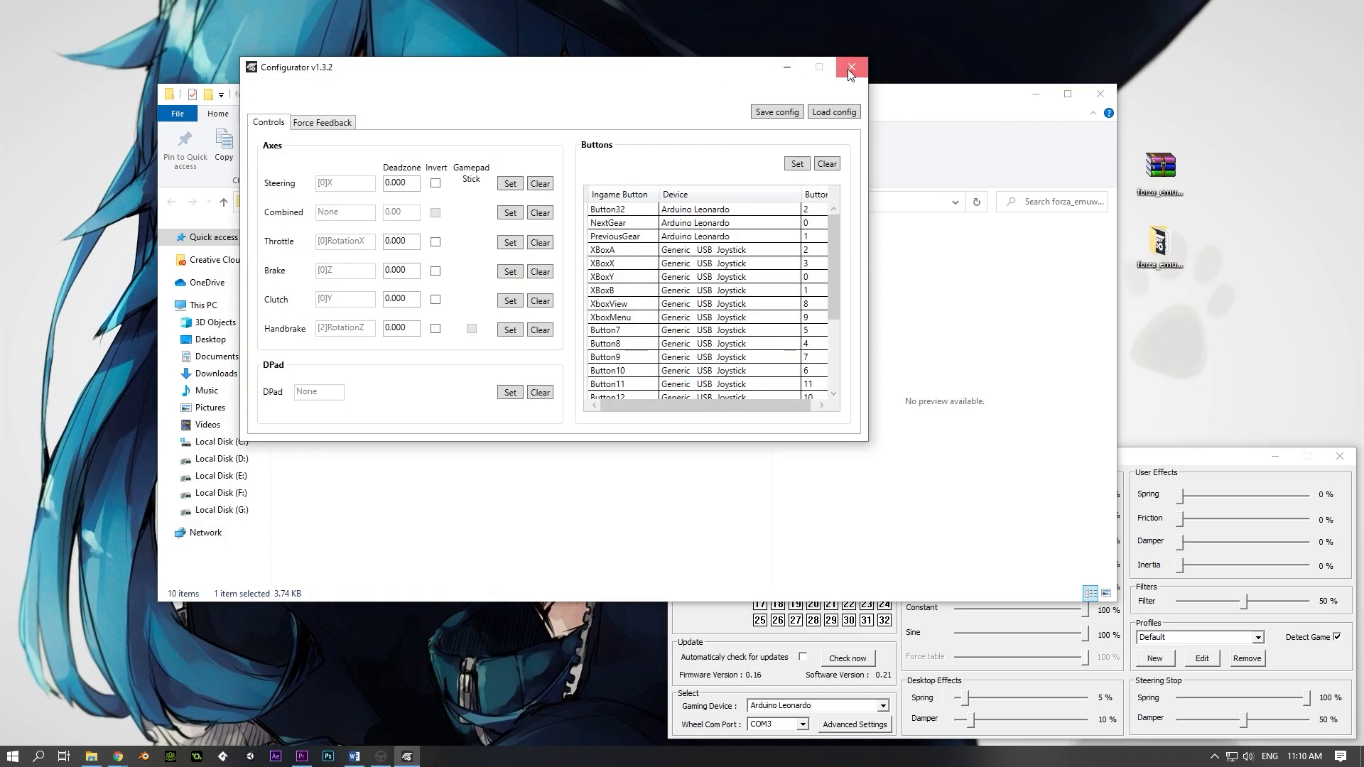
Close the Configurator and launch Hush.exe to mute the wheel, joystick and gamepad devices.
click(852, 67)
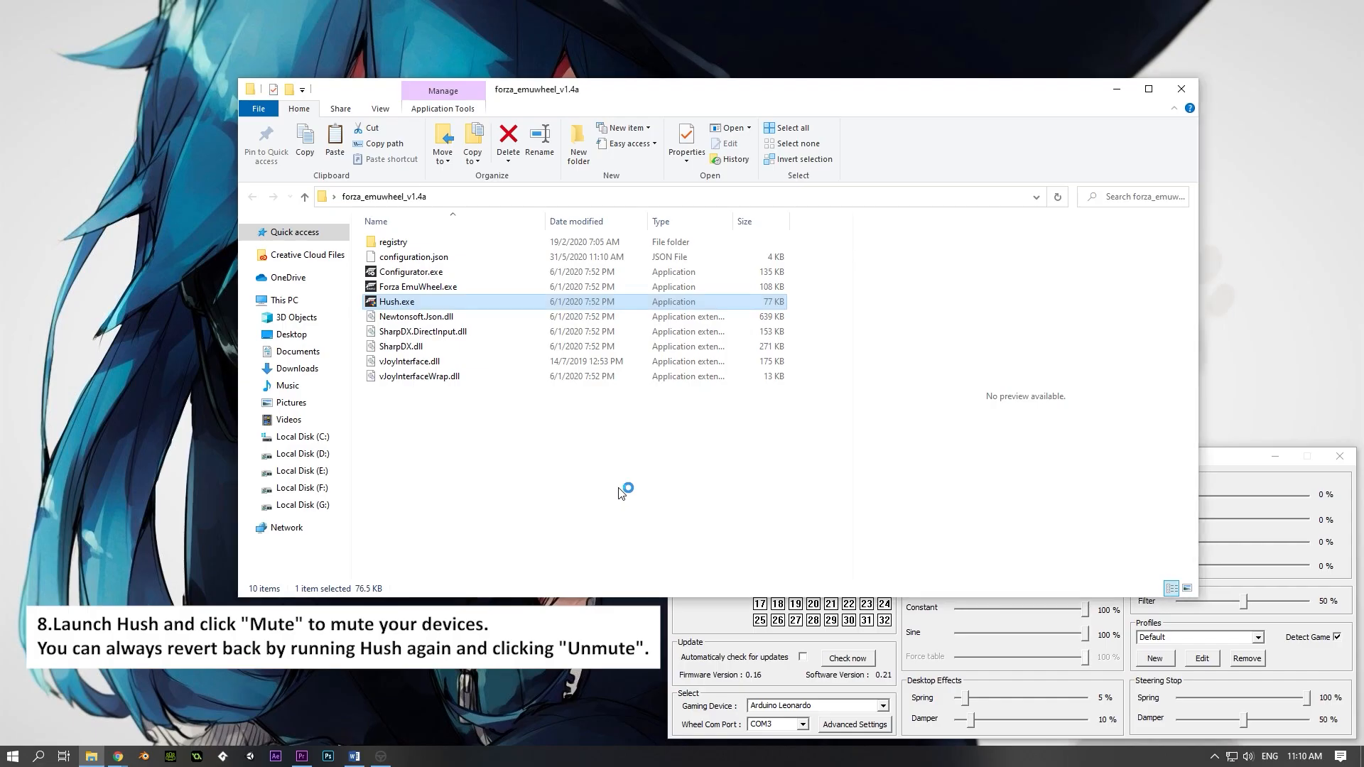
double_click(396, 301)
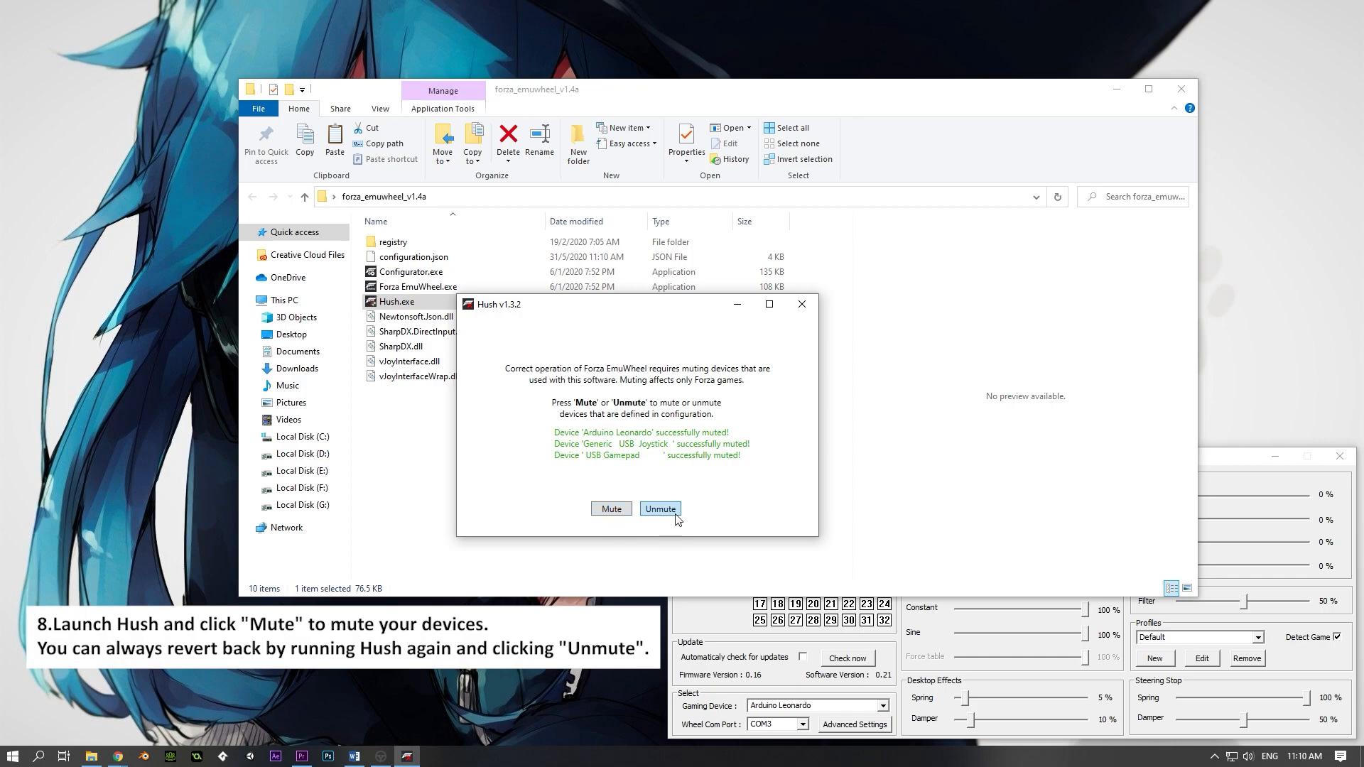
mouse_move(801, 305)
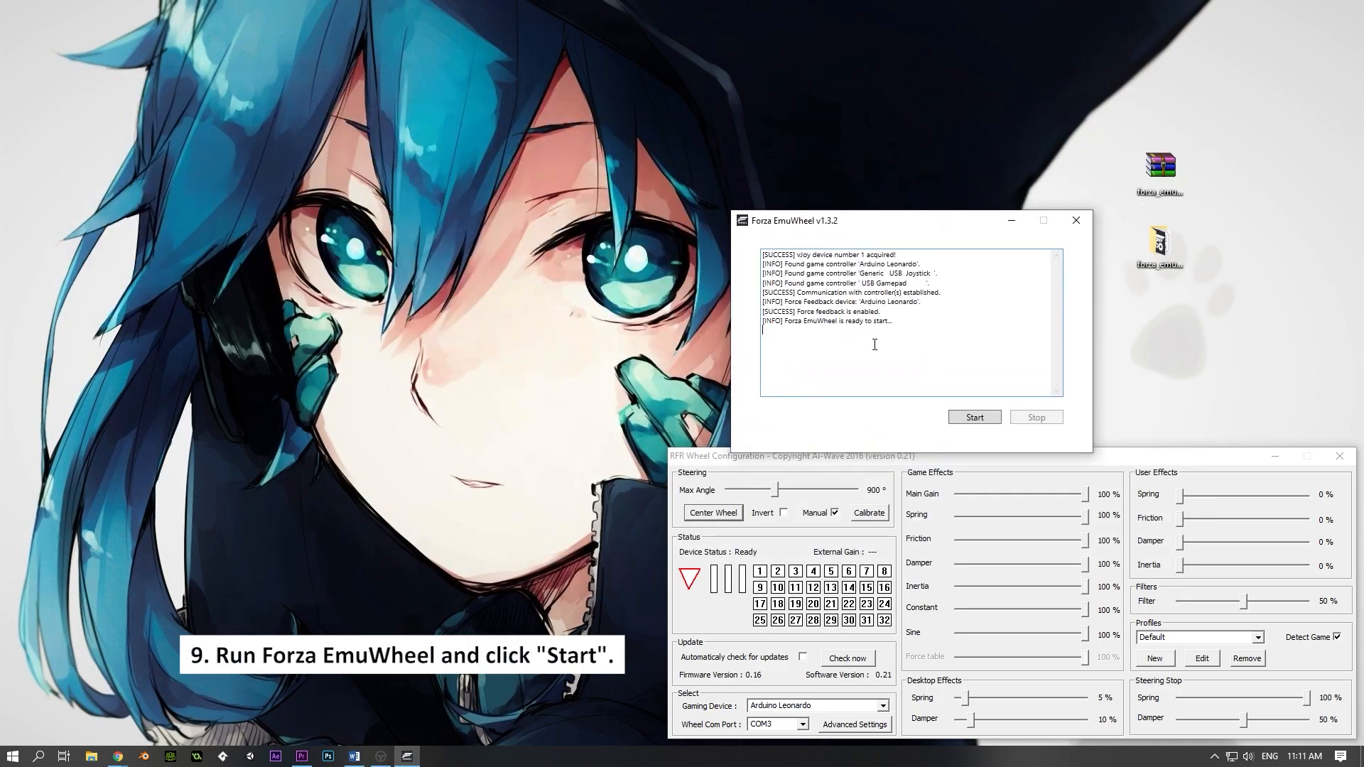
Start the wheel emulation in Forza EmuWheel so the game receives its inputs.
click(975, 417)
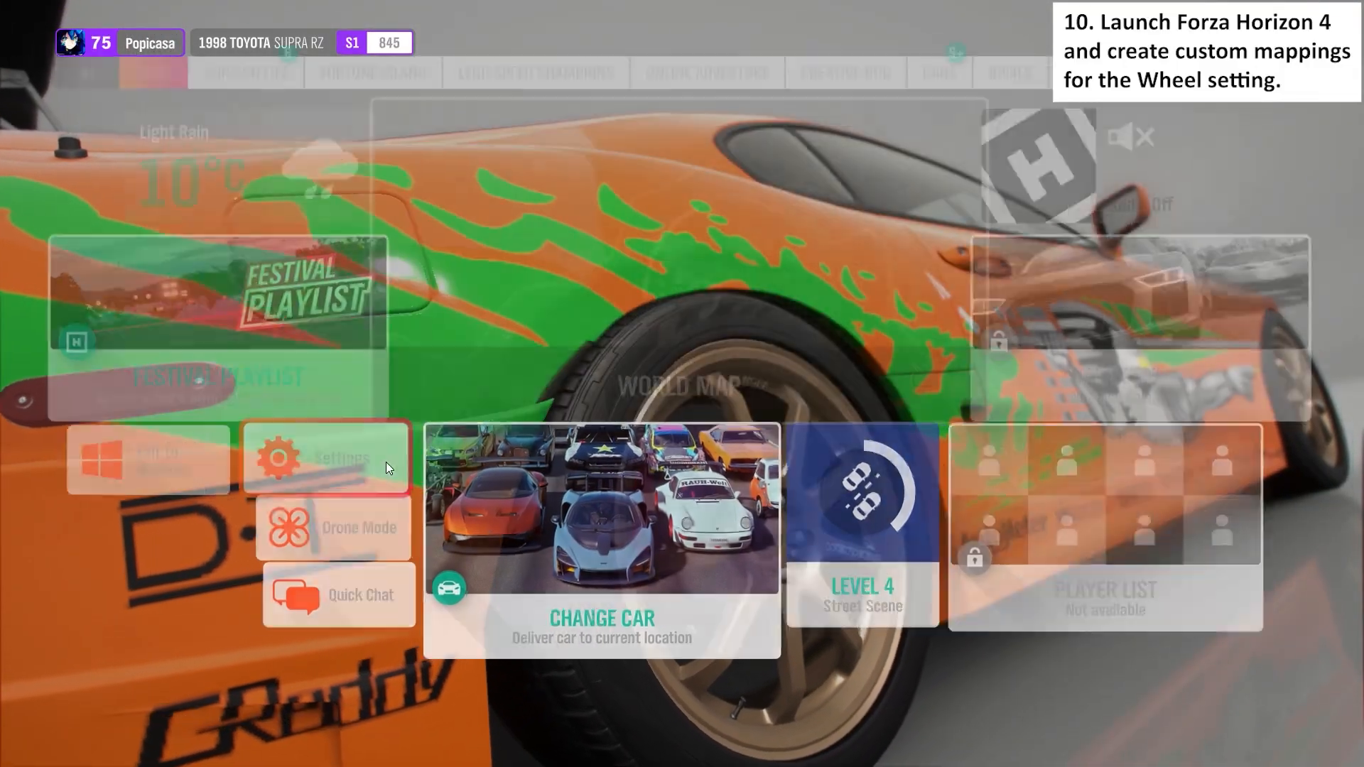
Select a custom wheel profile in Forza Horizon 4's Controls settings and drive the Supra with the wheel.
click(333, 461)
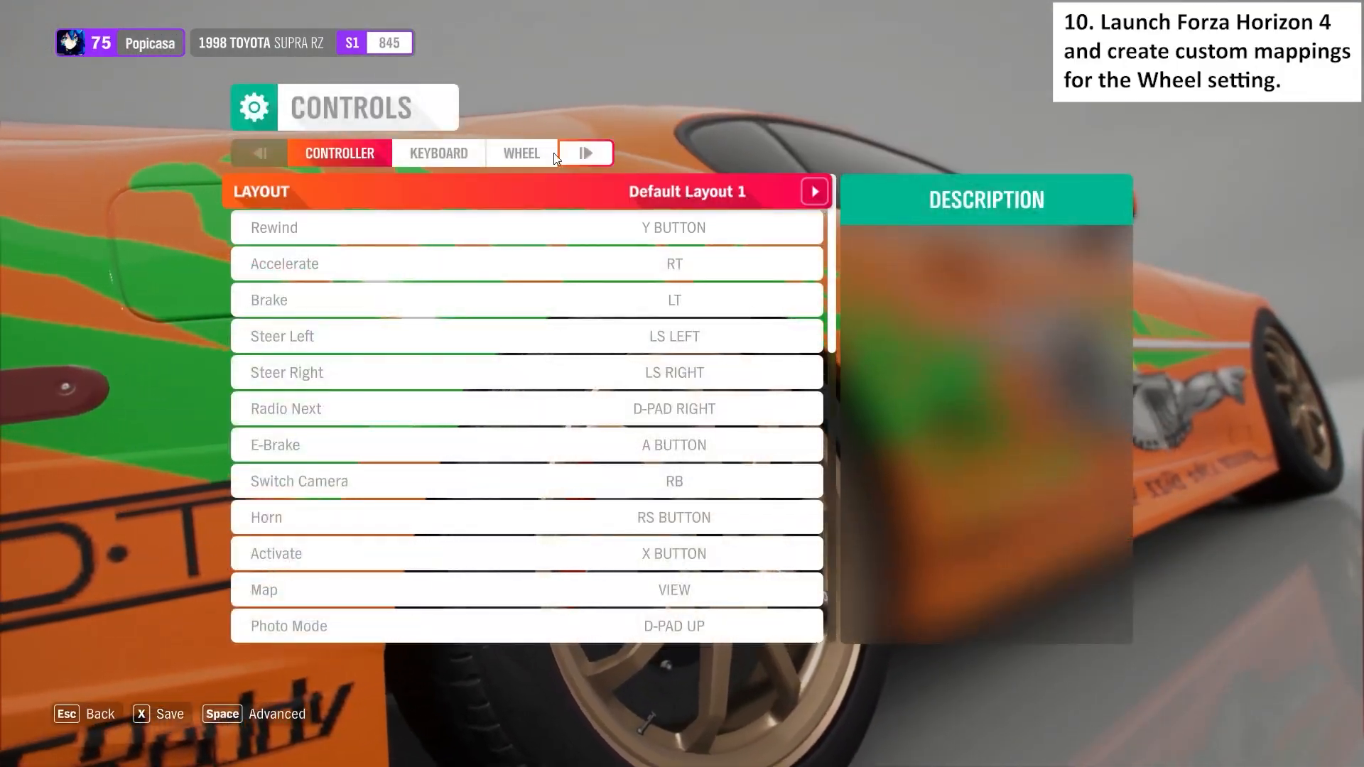
click(522, 153)
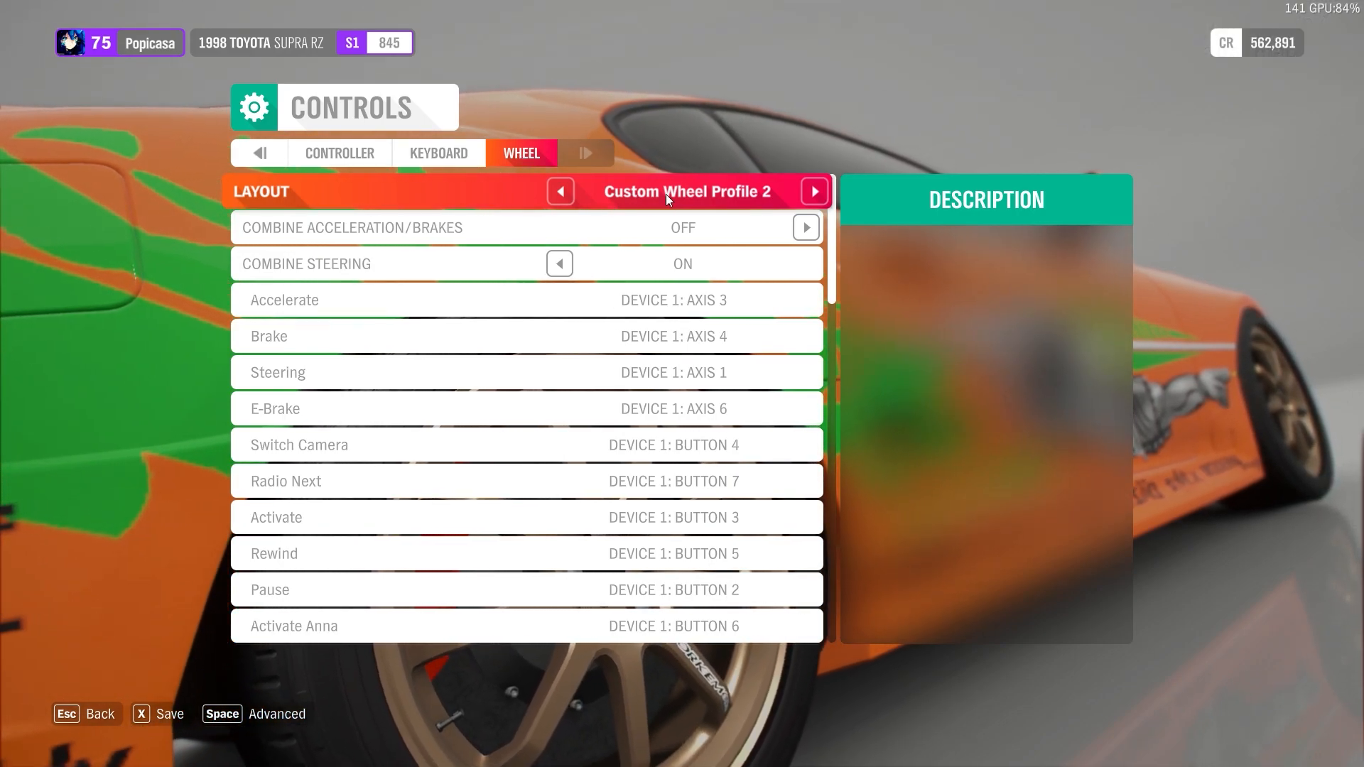
click(560, 192)
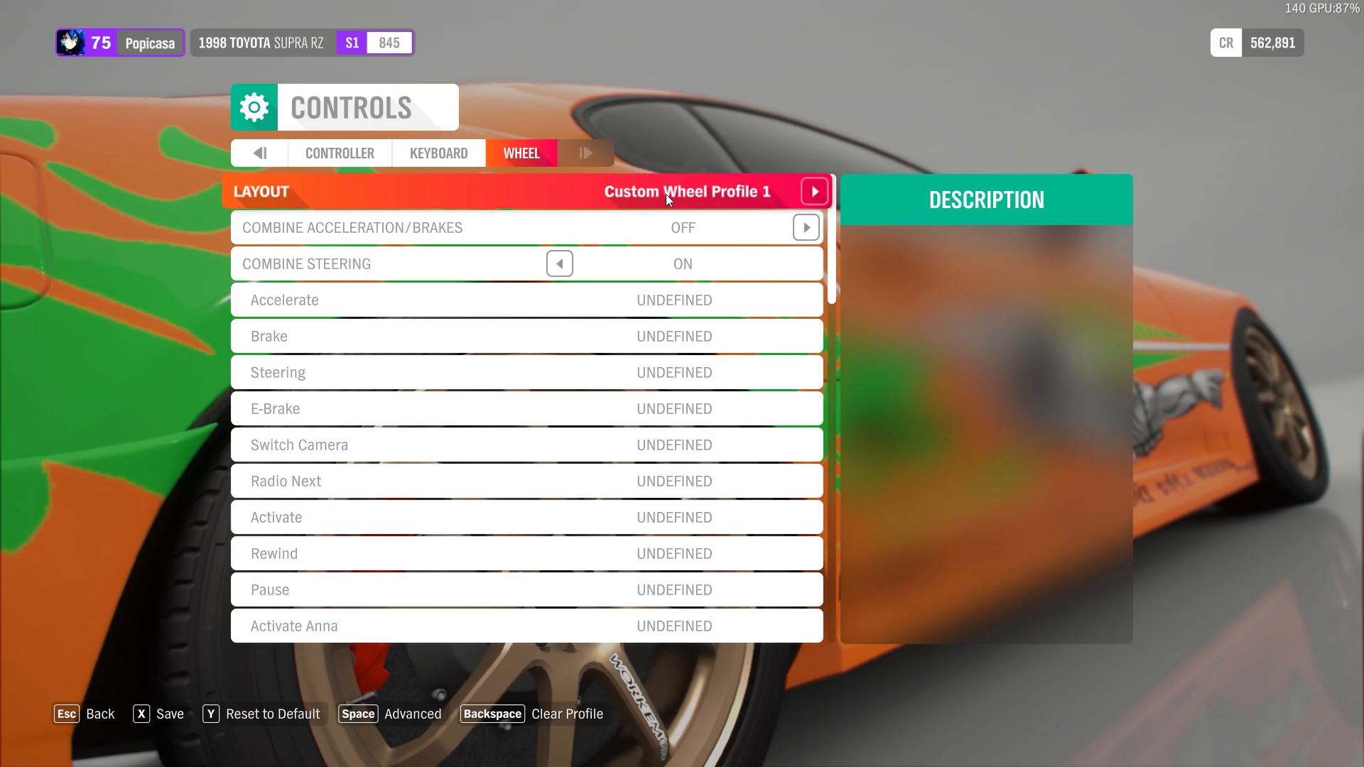
click(814, 190)
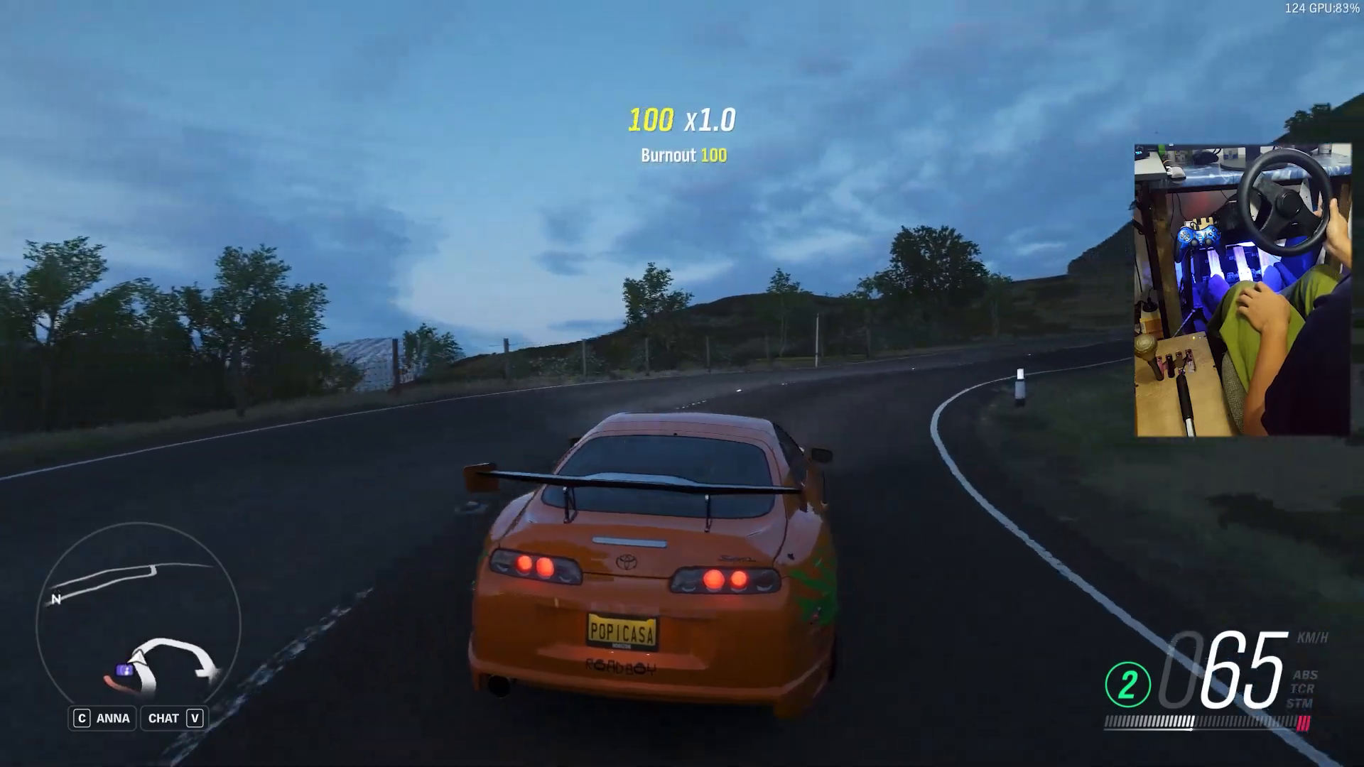
key(W)
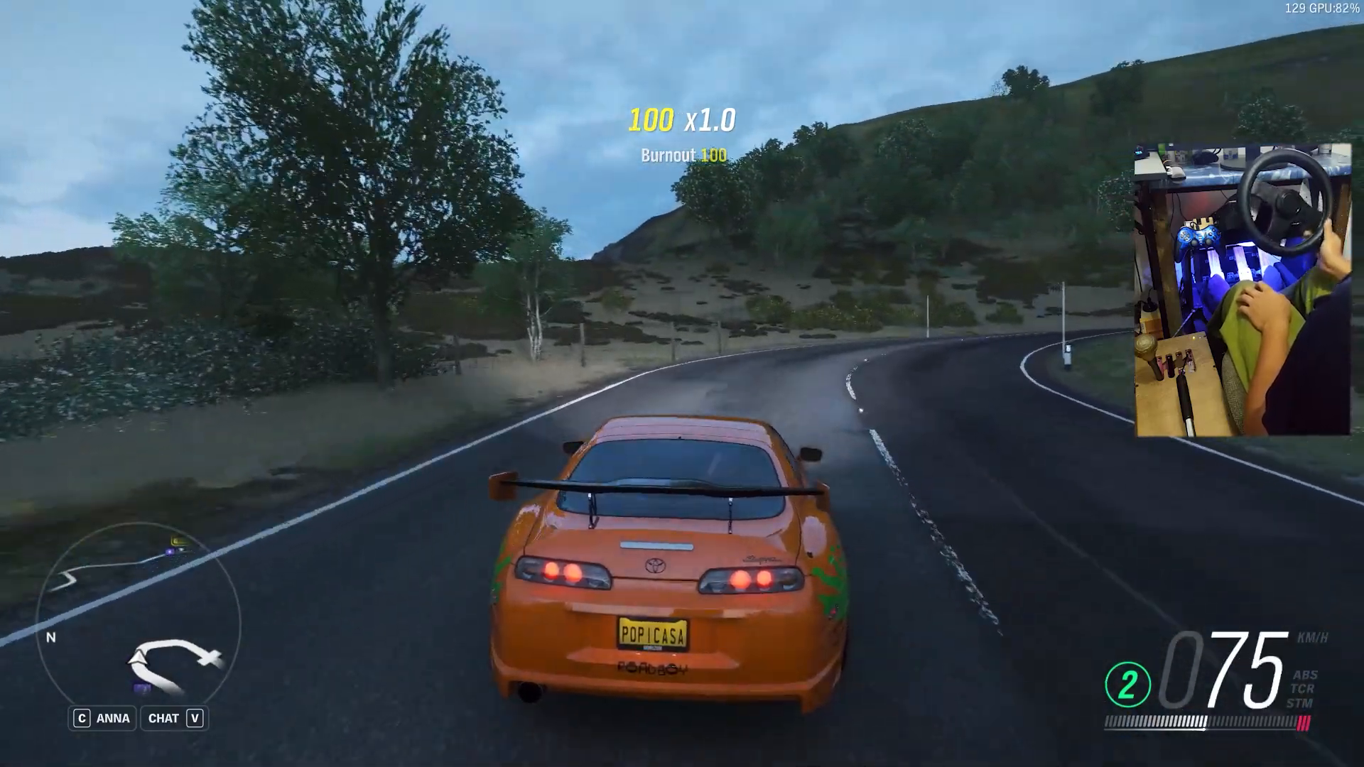